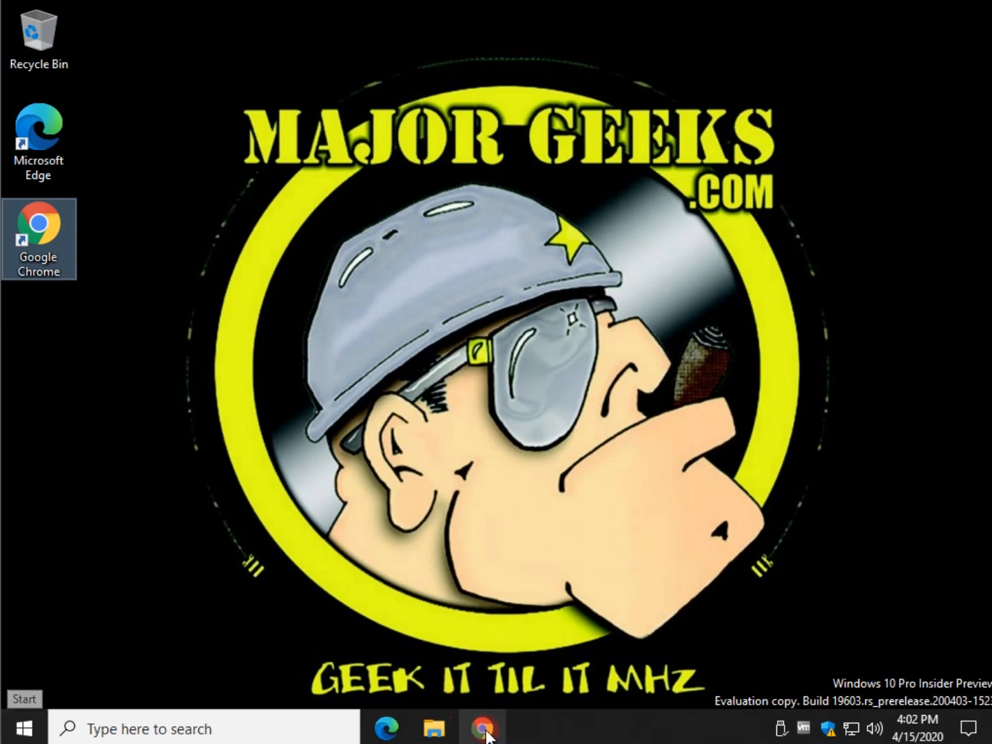
Open the MajorGeeks rollback-days tutorial in Chrome and scroll to its PowerShell steps
left_click(482, 728)
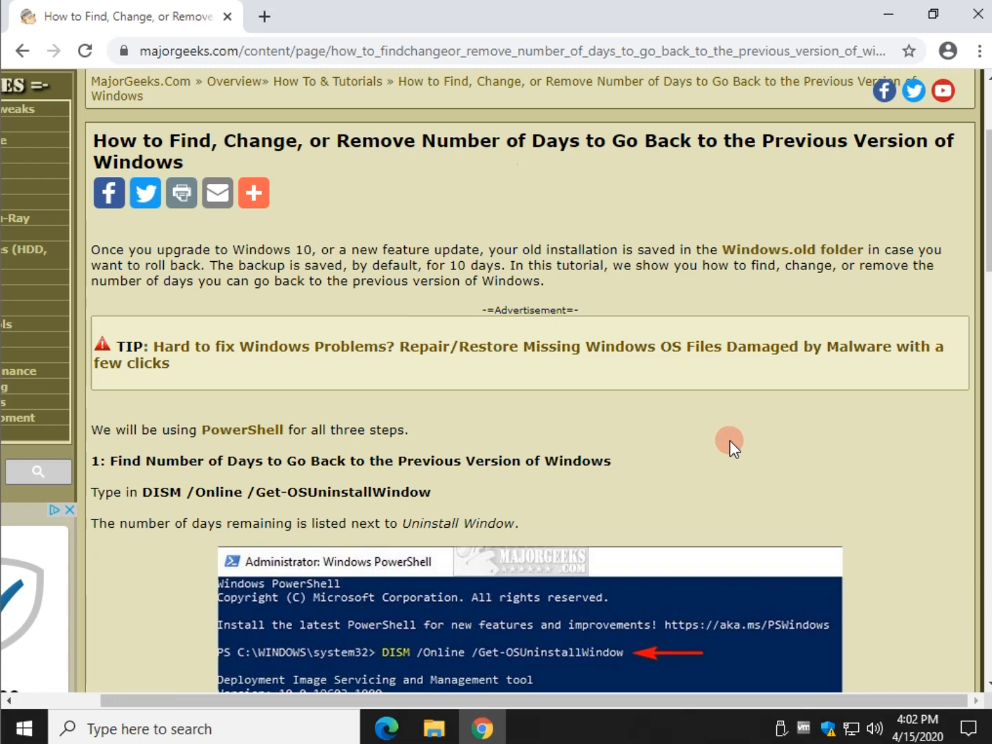
mouse_move(453, 250)
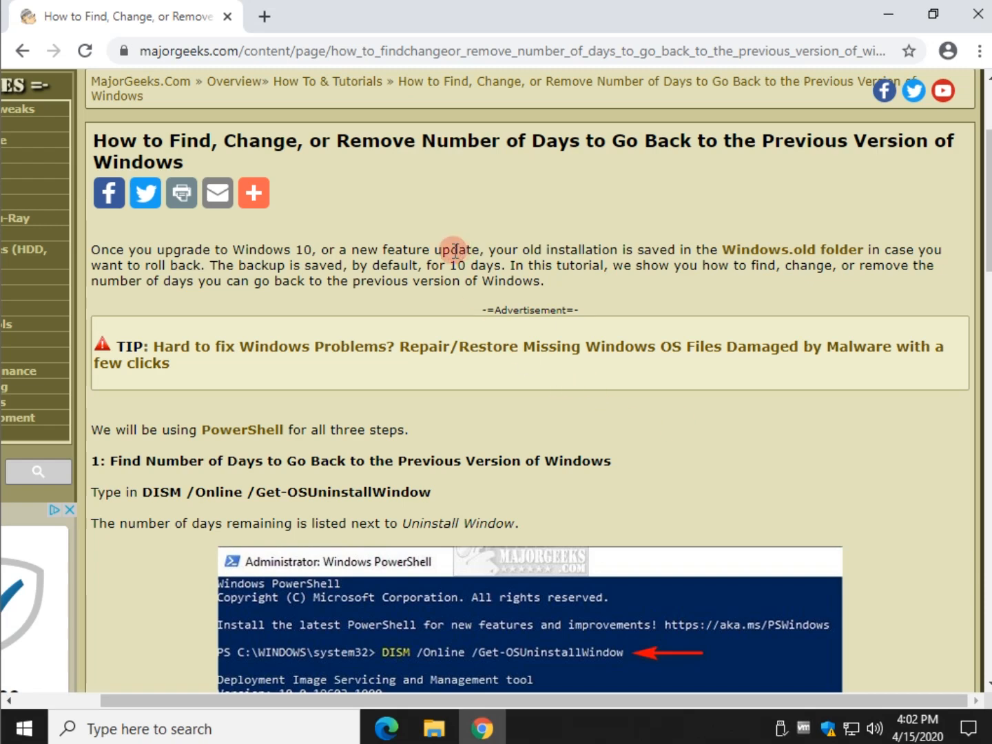
scroll("down", 3)
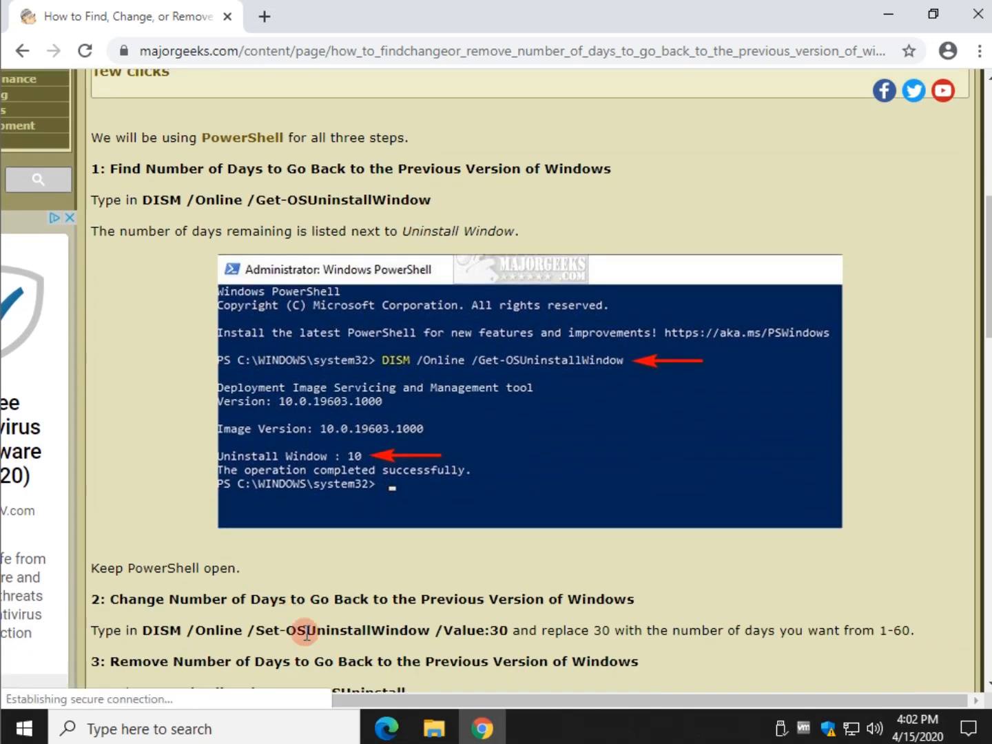
mouse_move(127, 375)
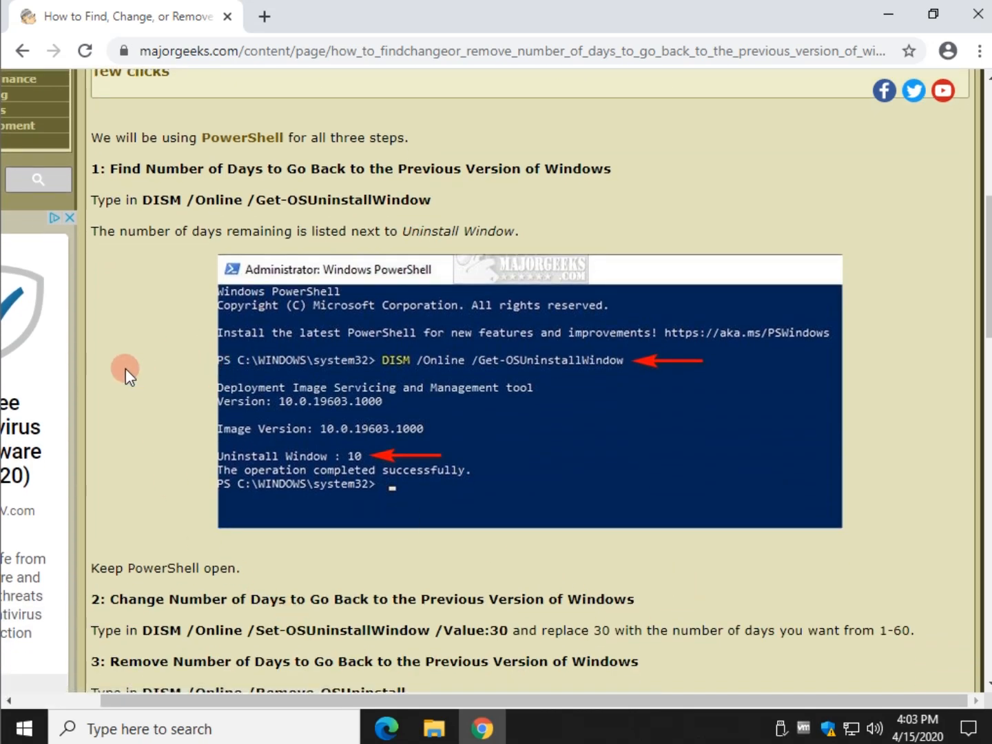
mouse_move(116, 375)
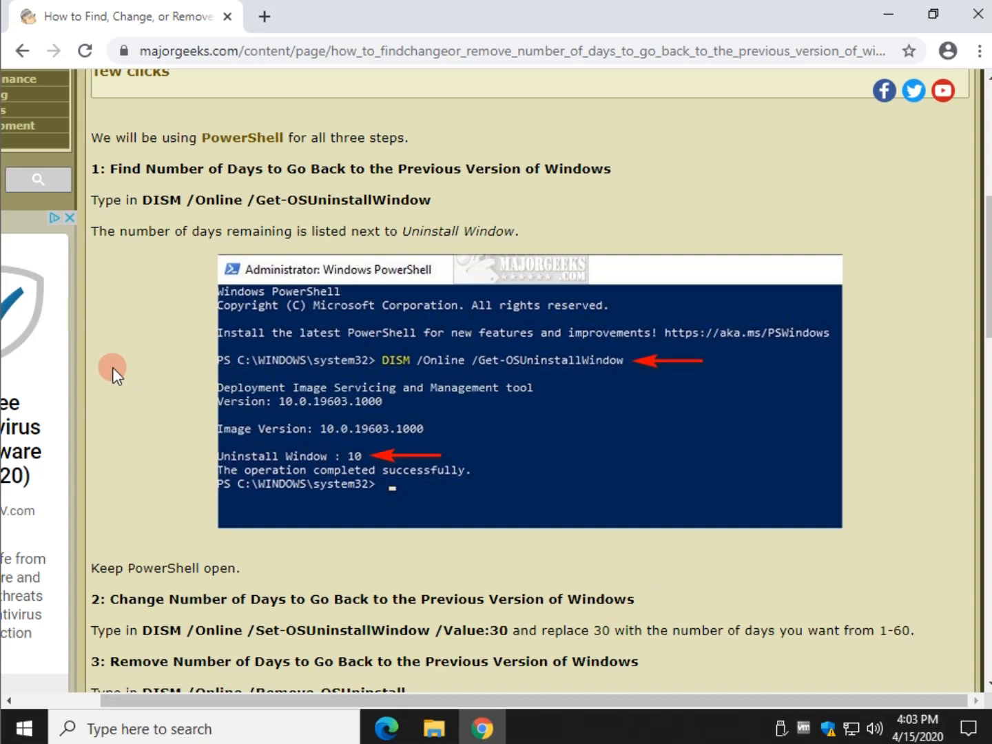
Launch Windows PowerShell (Admin), approve User Account Control, and return to the article
right_click(11, 727)
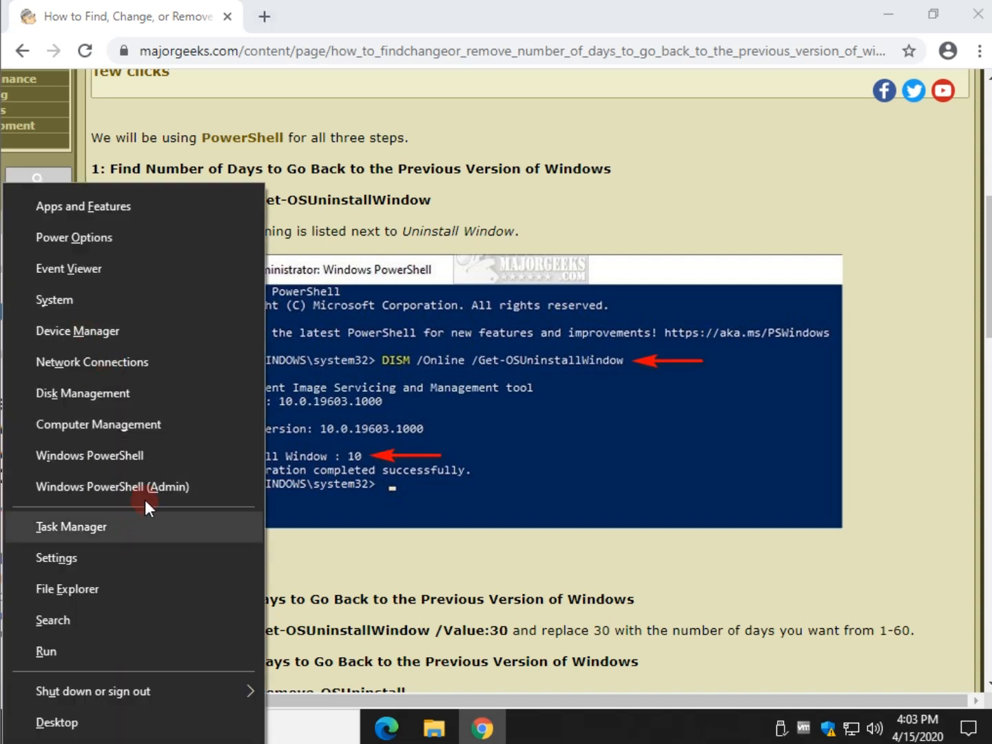
left_click(113, 486)
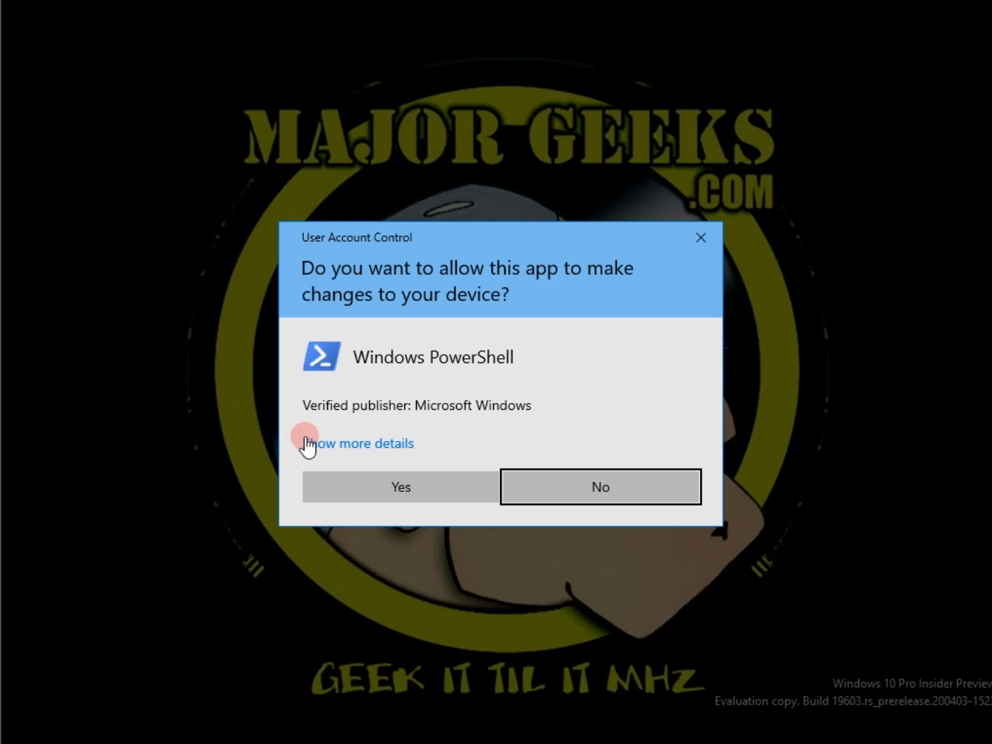
left_click(400, 487)
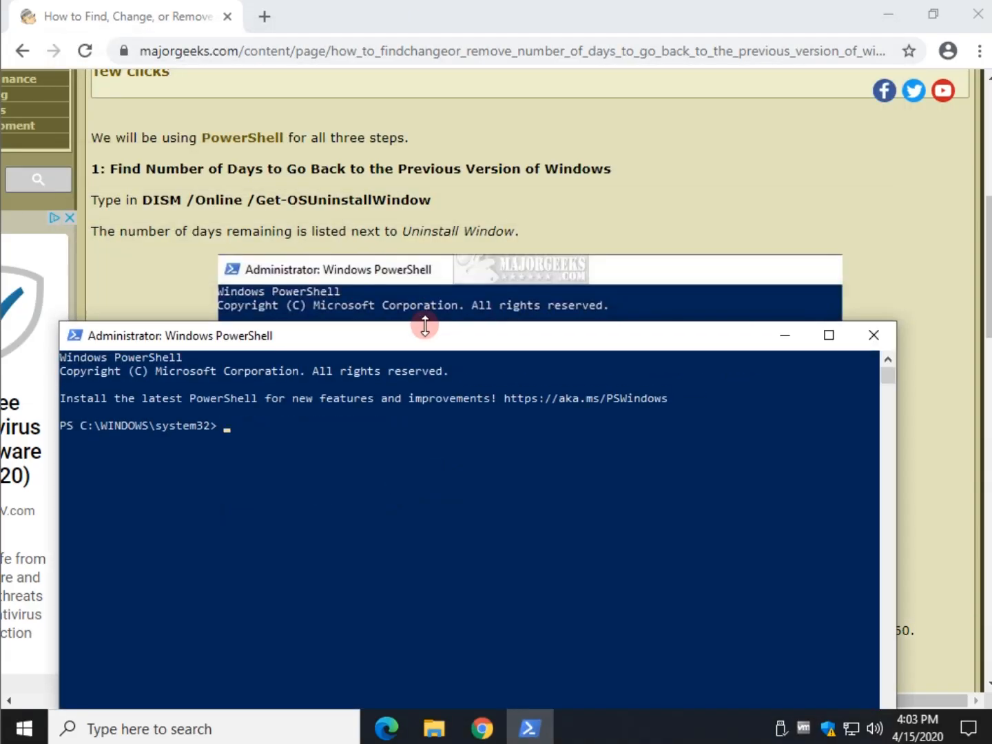
left_click(873, 335)
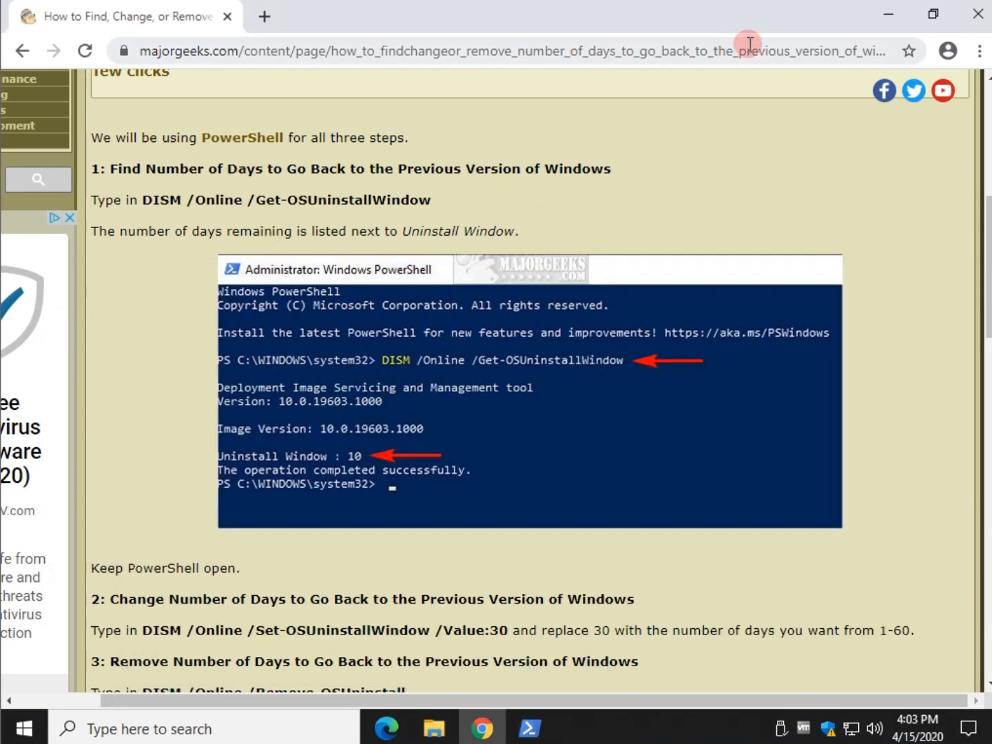
mouse_move(145, 201)
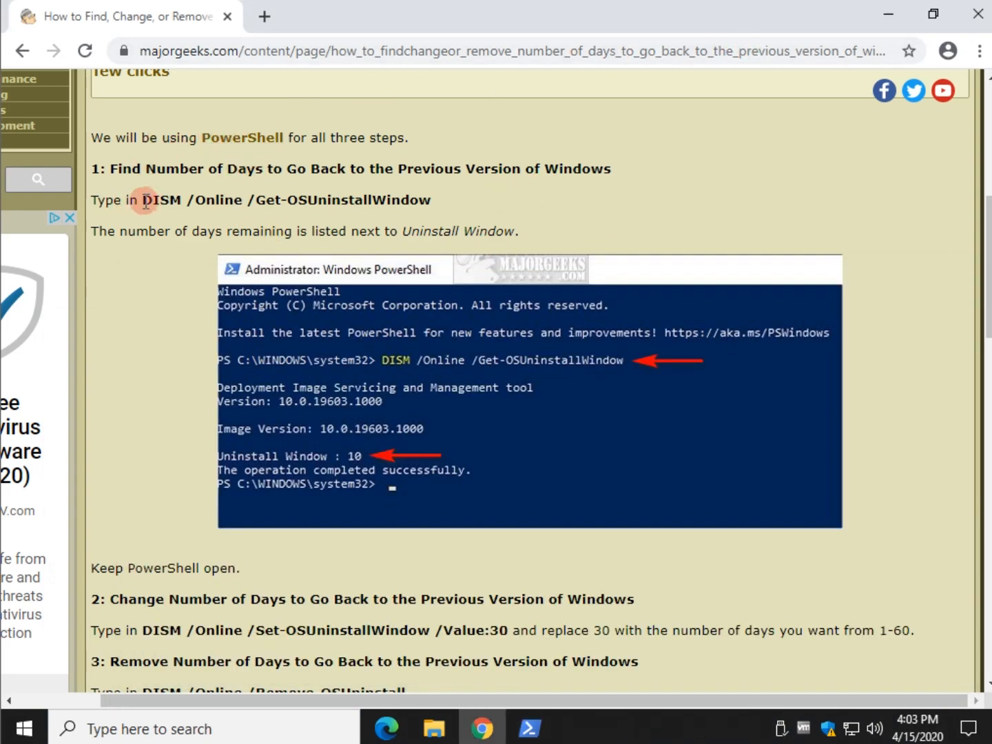
Copy and run 'DISM /Online /Get-OSUninstallWindow' in the admin PowerShell
right_click(286, 200)
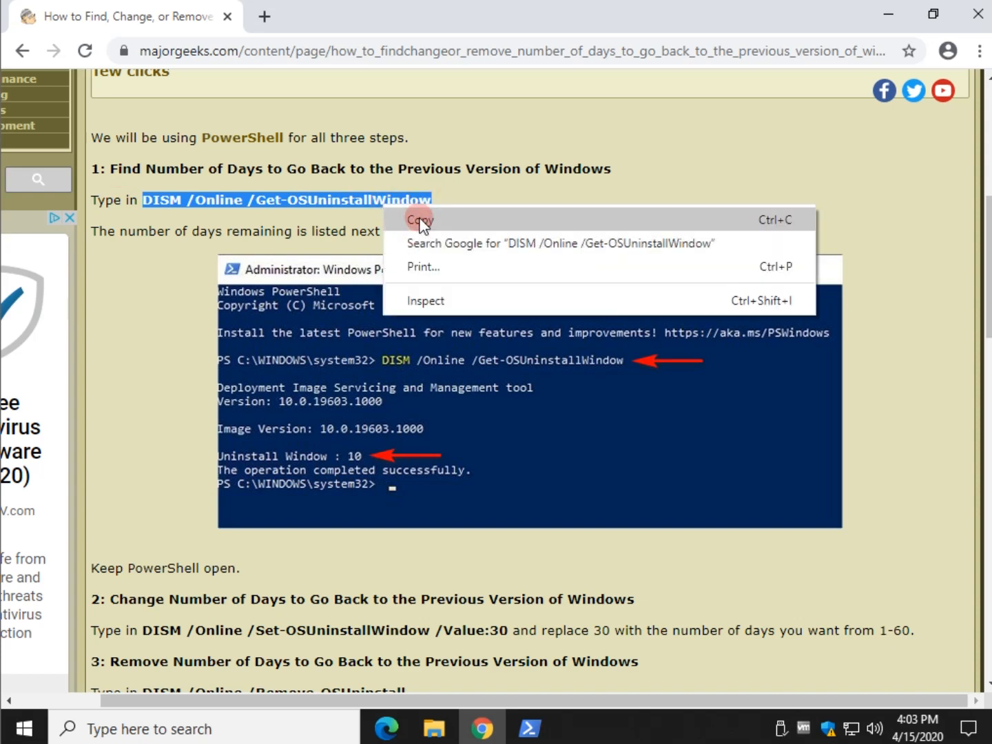
left_click(420, 220)
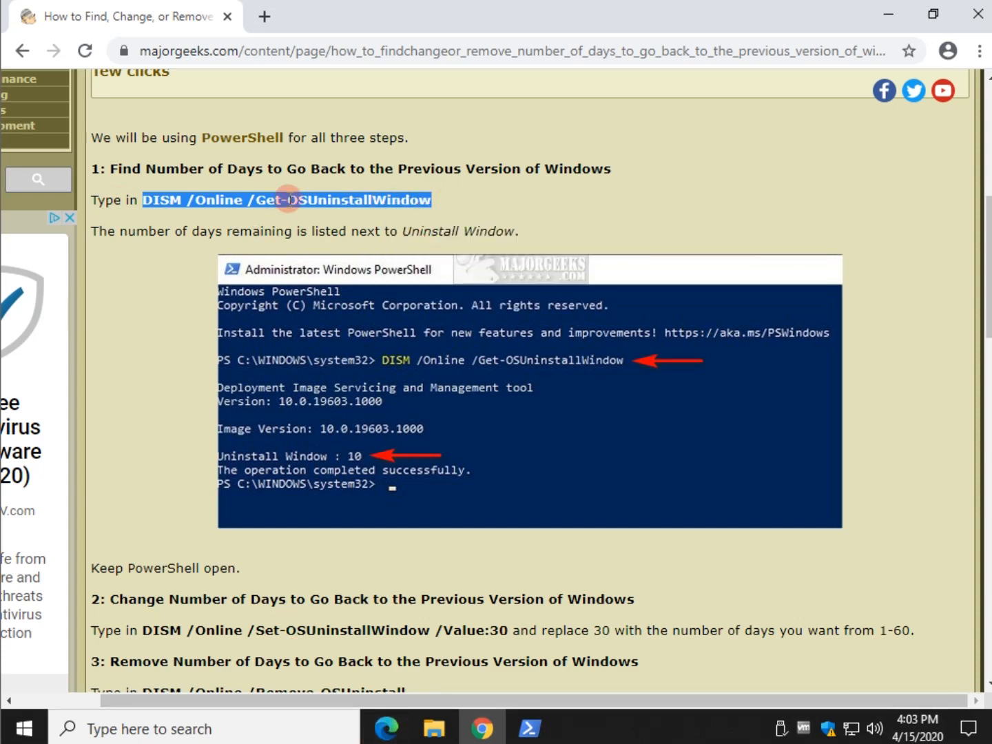
right_click(283, 200)
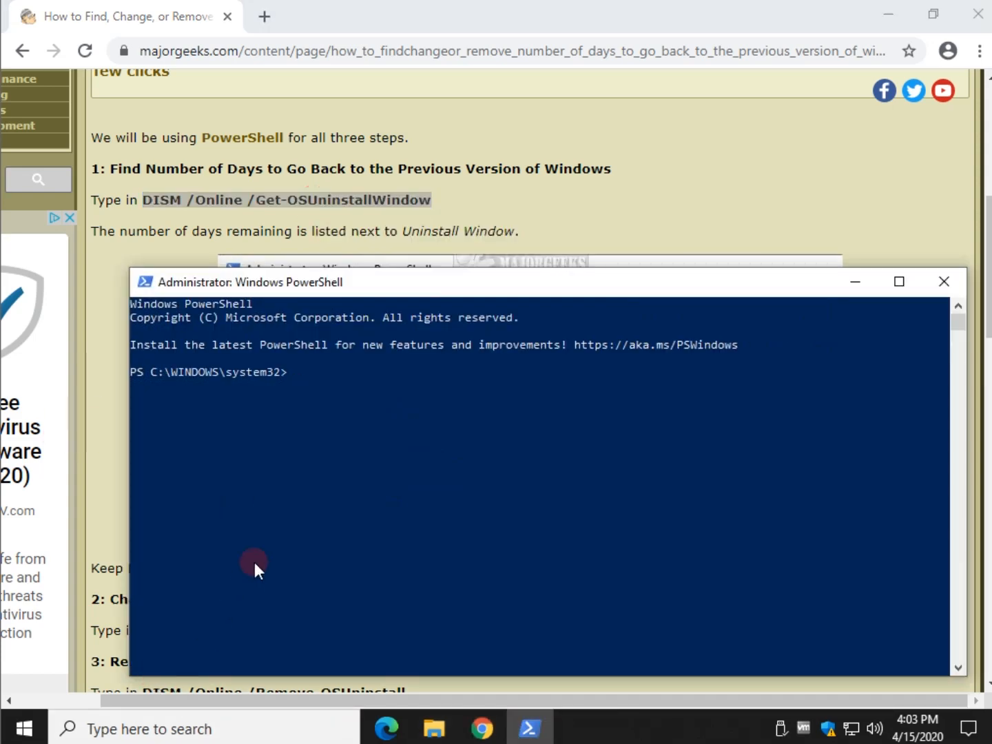
type("DISM /Online /Get-OSUninstallWindow")
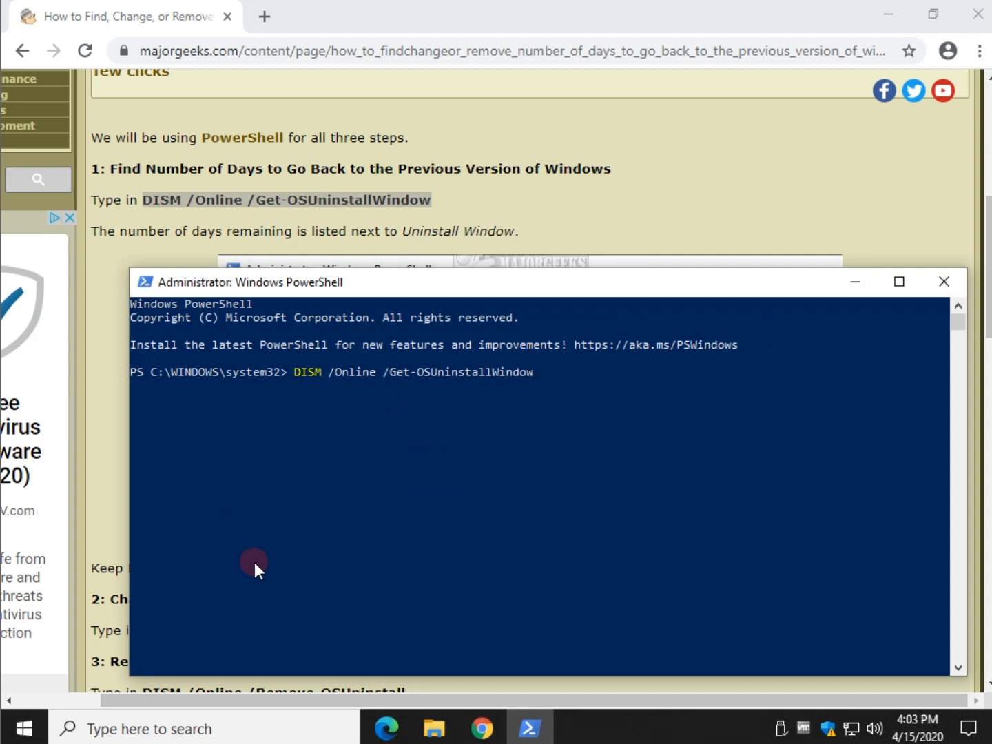
key("Return")
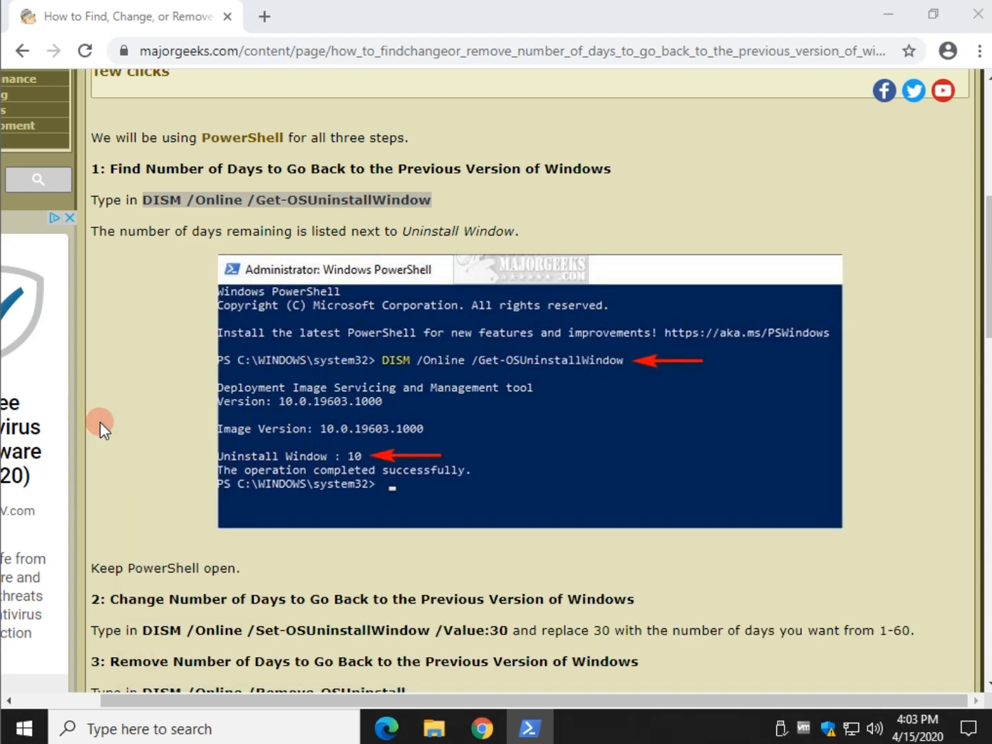
Enter 'DISM /Online /Set-OSUninstallWindow /Value:30' at the admin PowerShell prompt
scroll("down", 3)
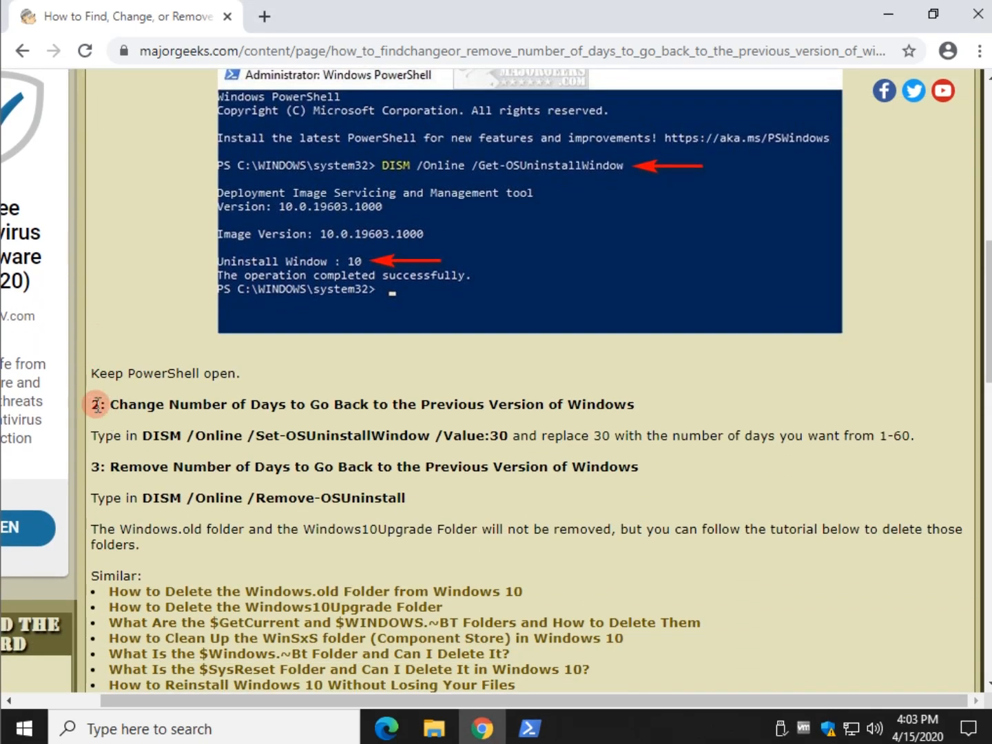
mouse_move(152, 434)
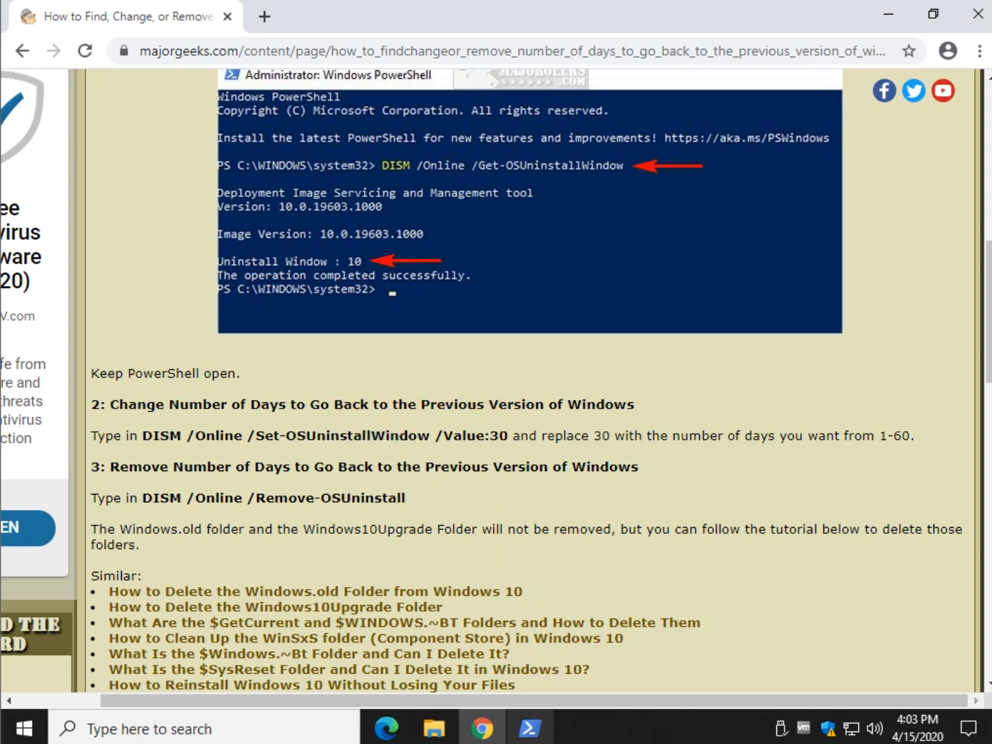
left_click(530, 728)
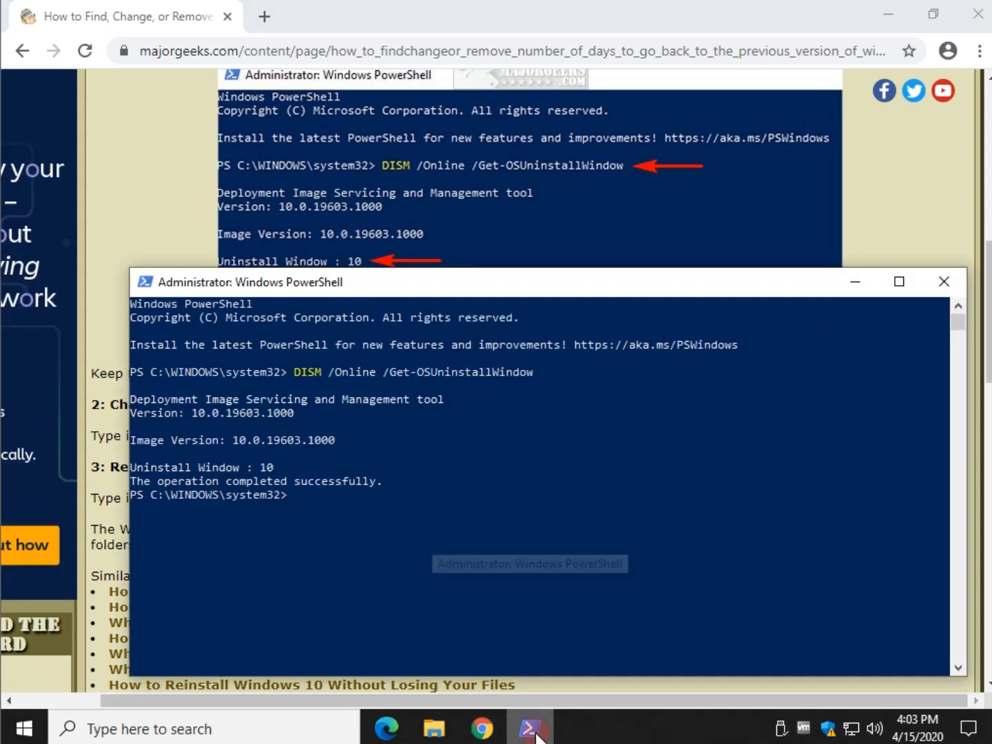
mouse_move(449, 535)
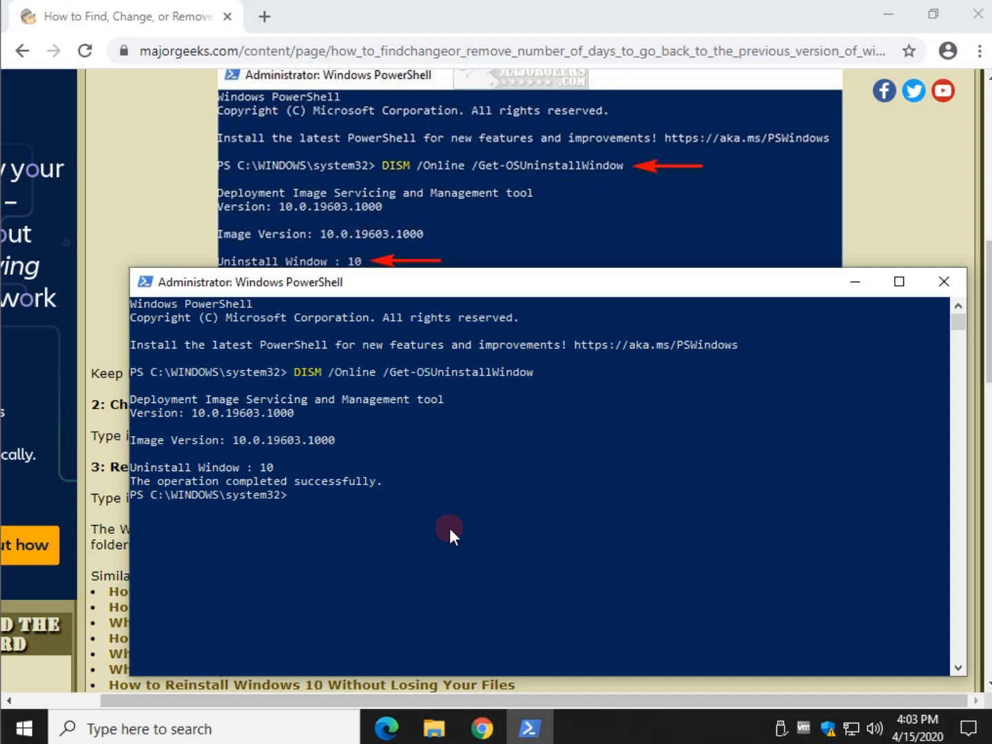
type("DISM /Online /Set-OSUninstallWindow /Value:30")
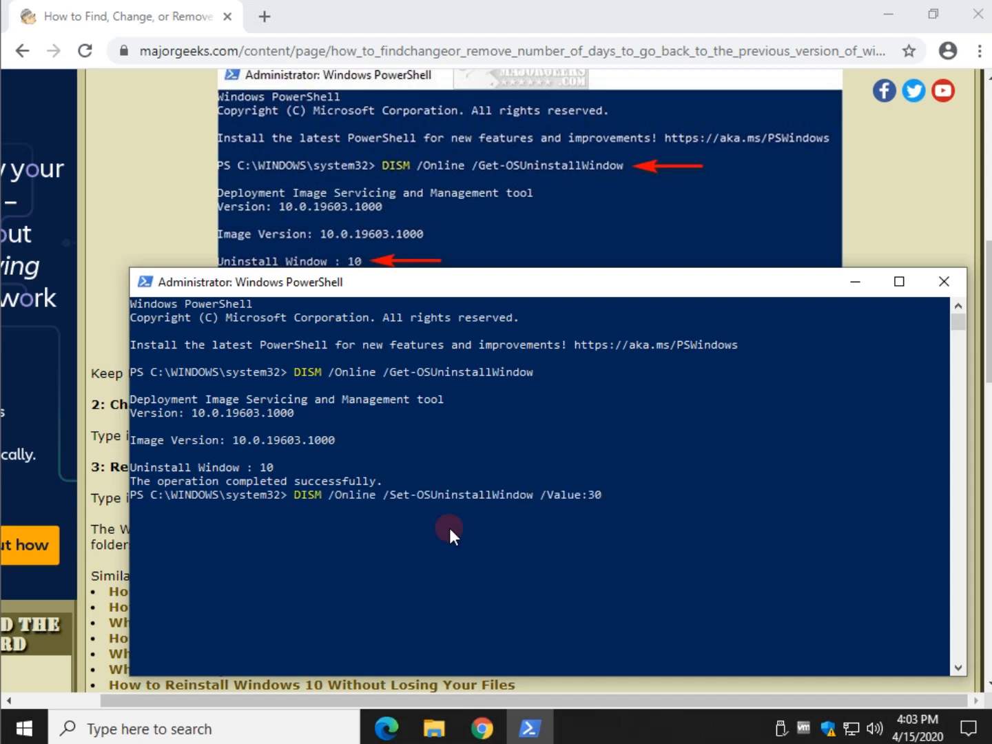
mouse_move(426, 336)
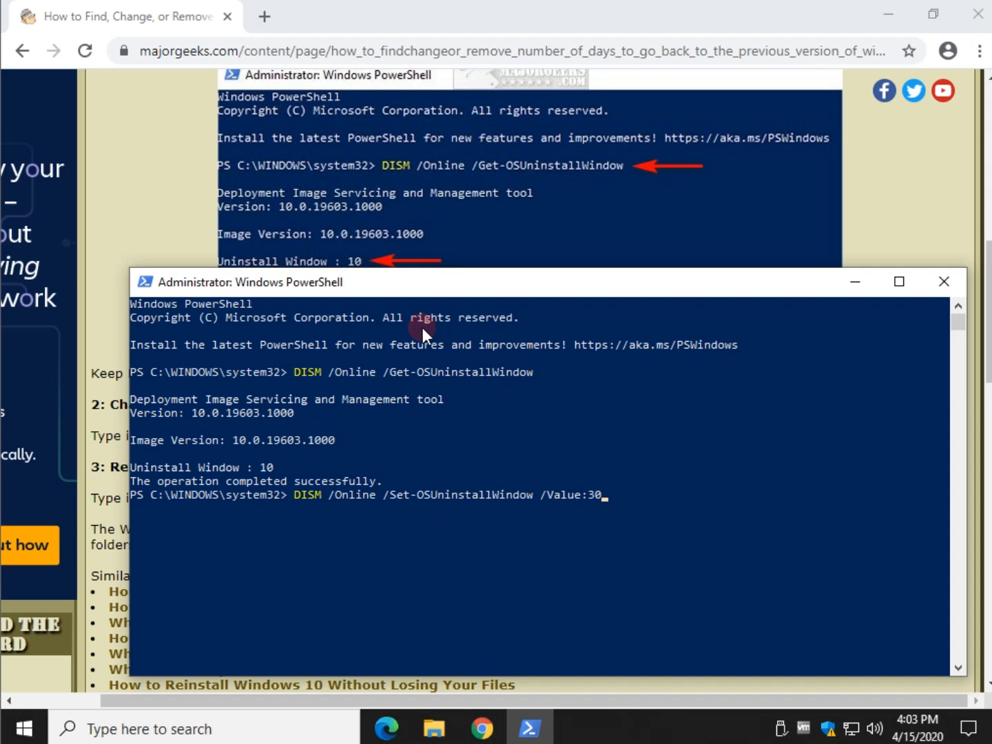
Replace the value with 45 and run the Set-OSUninstallWindow command
left_click(943, 281)
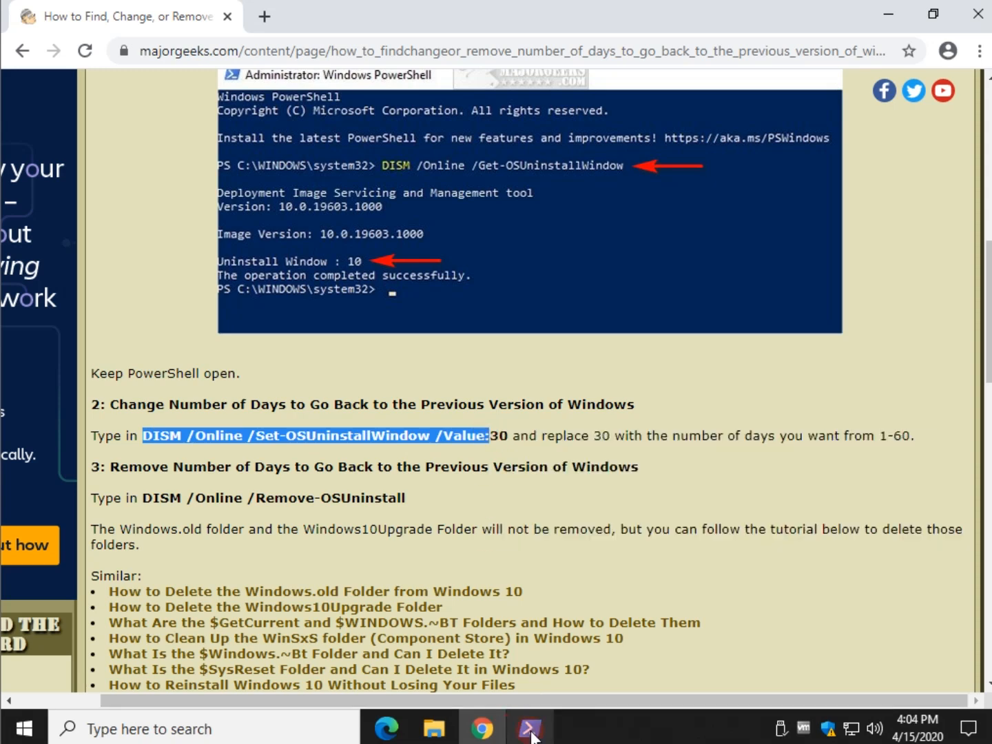
left_click(528, 727)
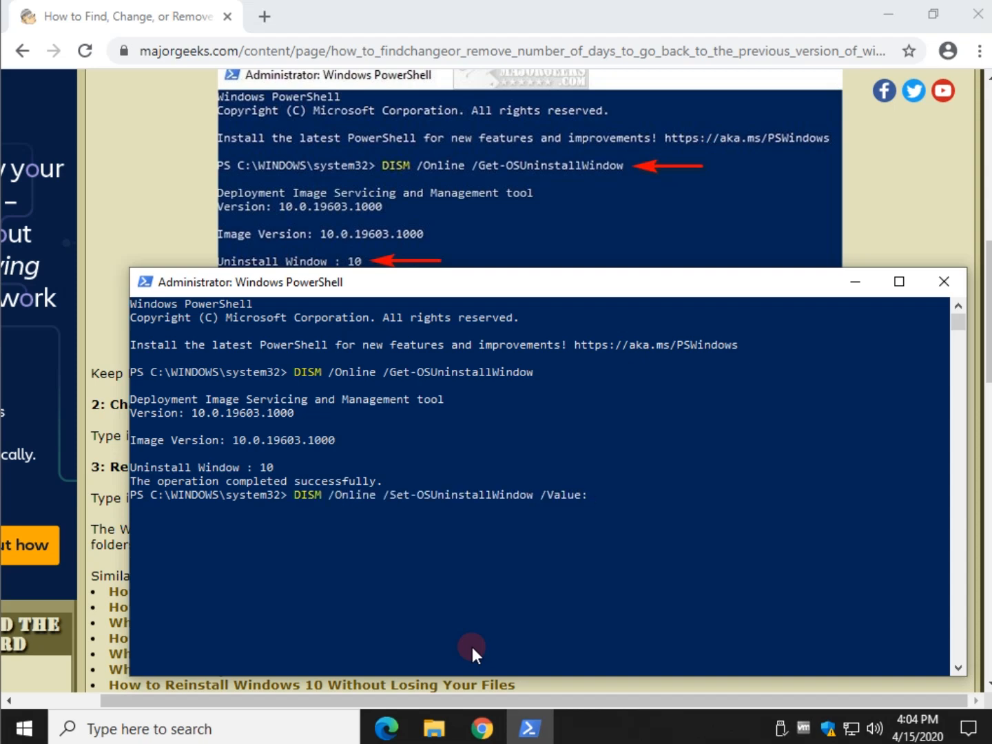
type("45")
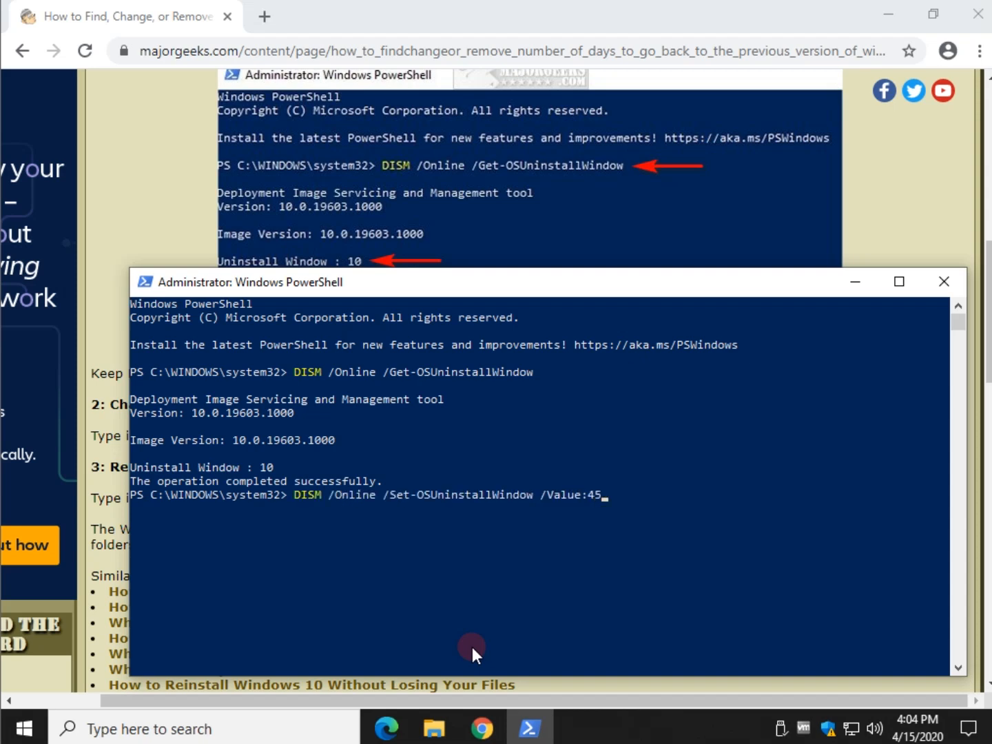
key("Return")
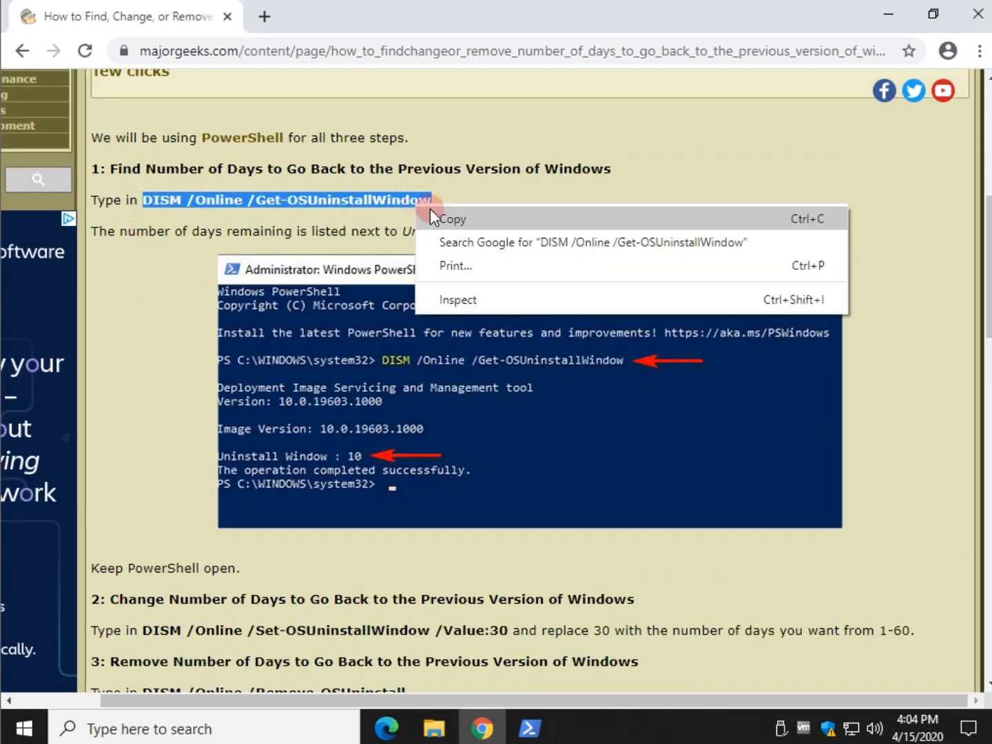
Re-enter 'DISM /Online /Get-OSUninstallWindow' to verify the 45-day window
left_click(529, 728)
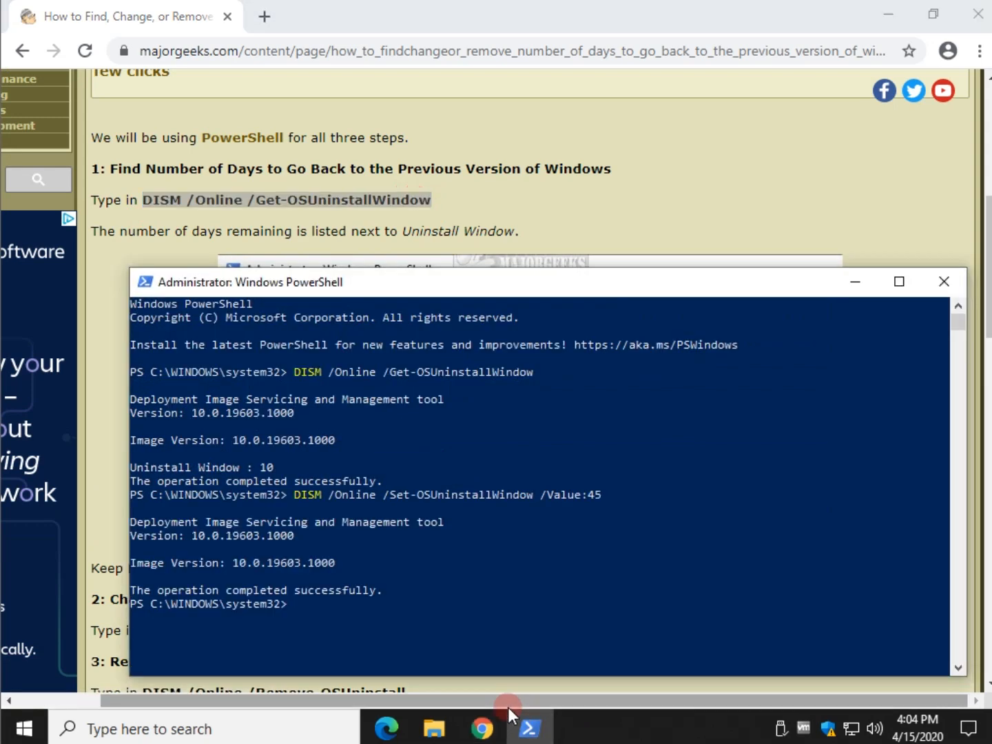
type("DISM /Online /Get-OSUninstallWindow")
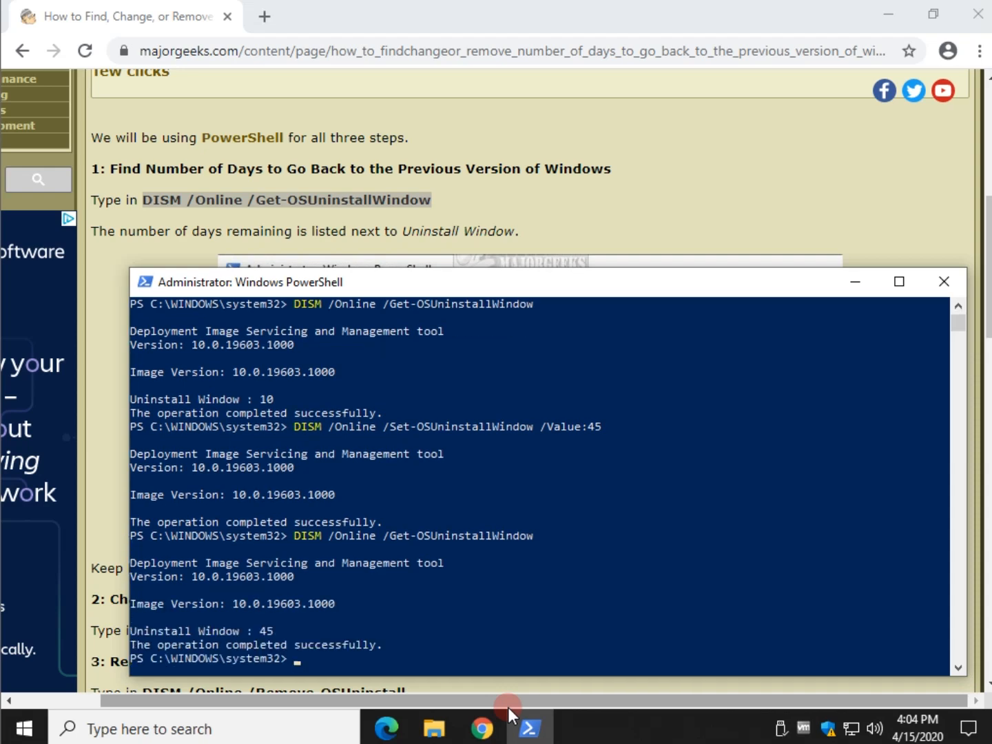
mouse_move(541, 310)
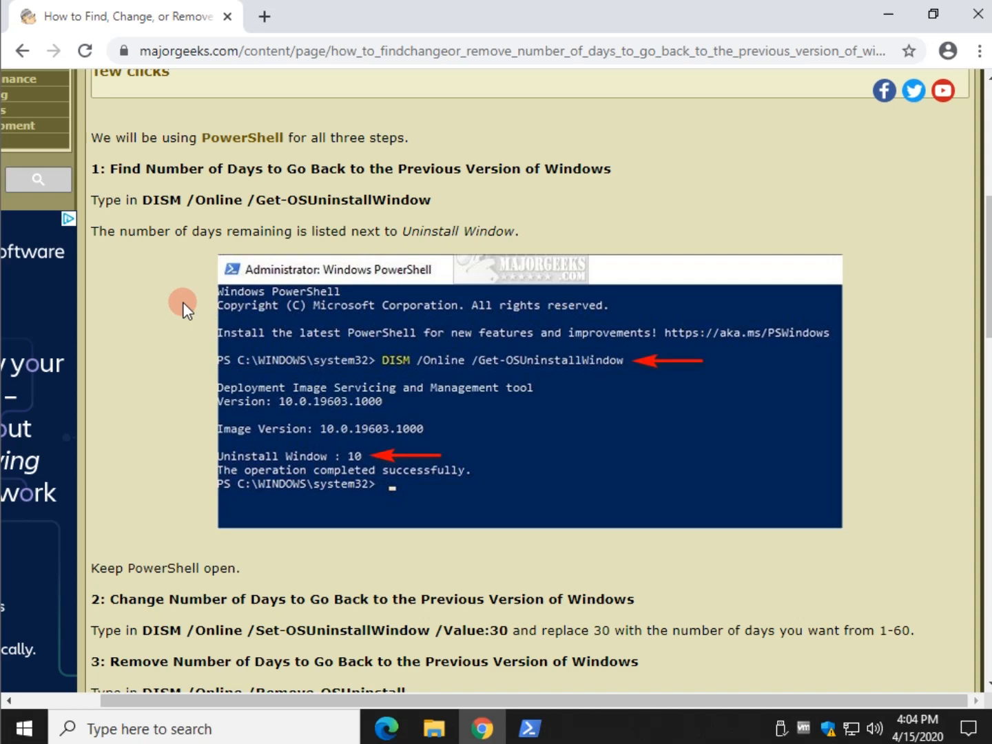
scroll("down", 3)
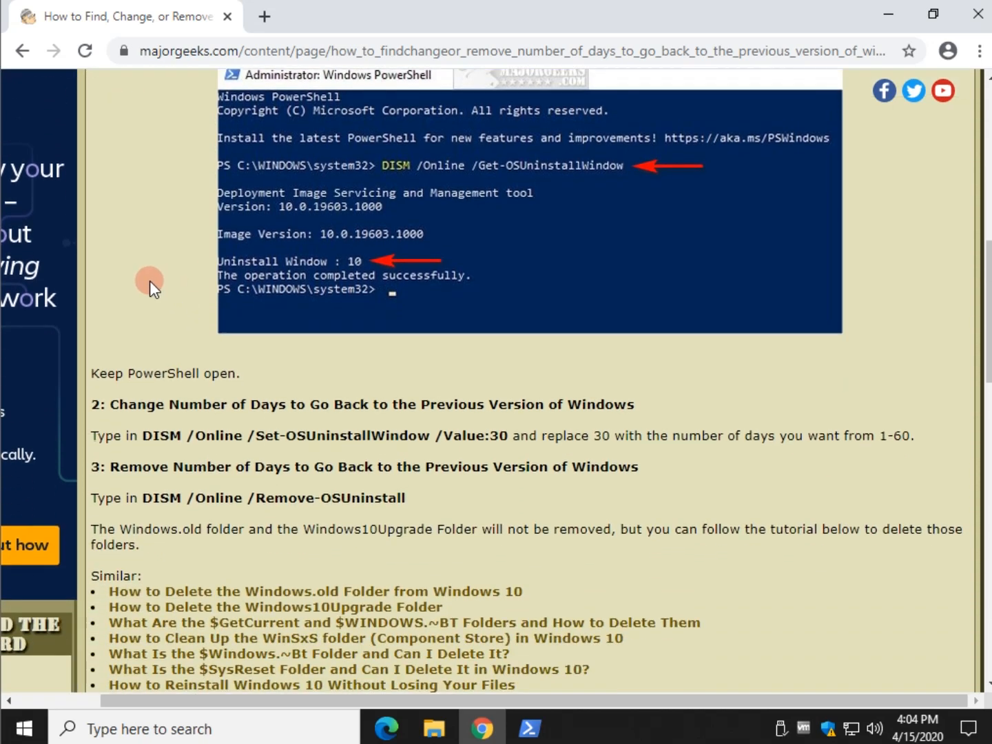
scroll("down", 3)
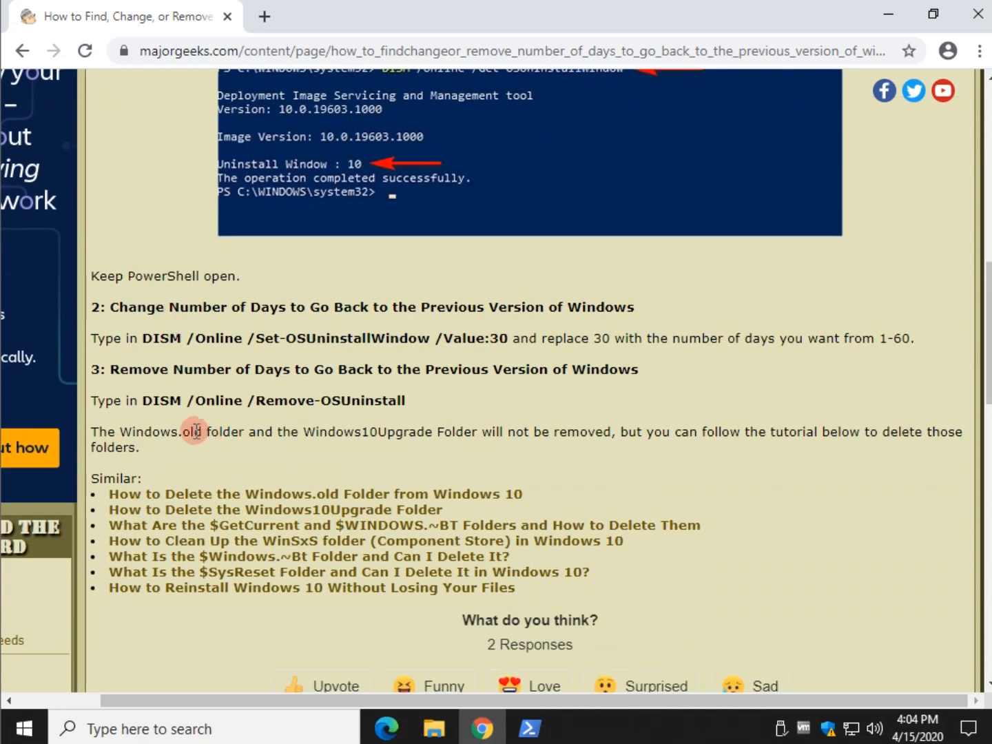
triple_click(272, 400)
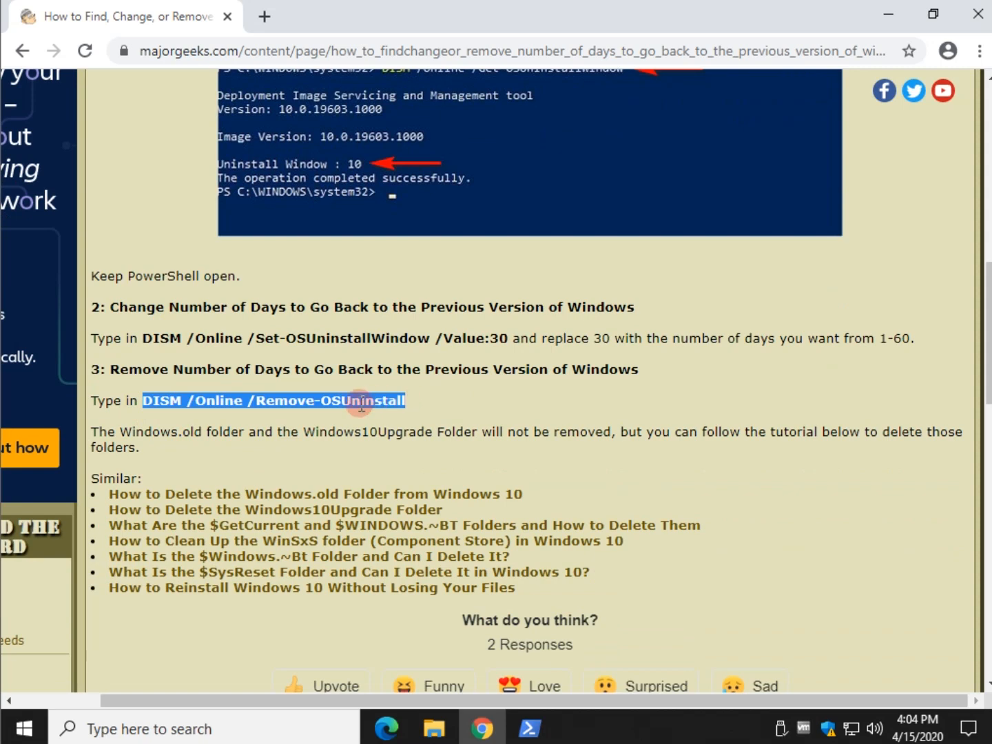
mouse_move(393, 428)
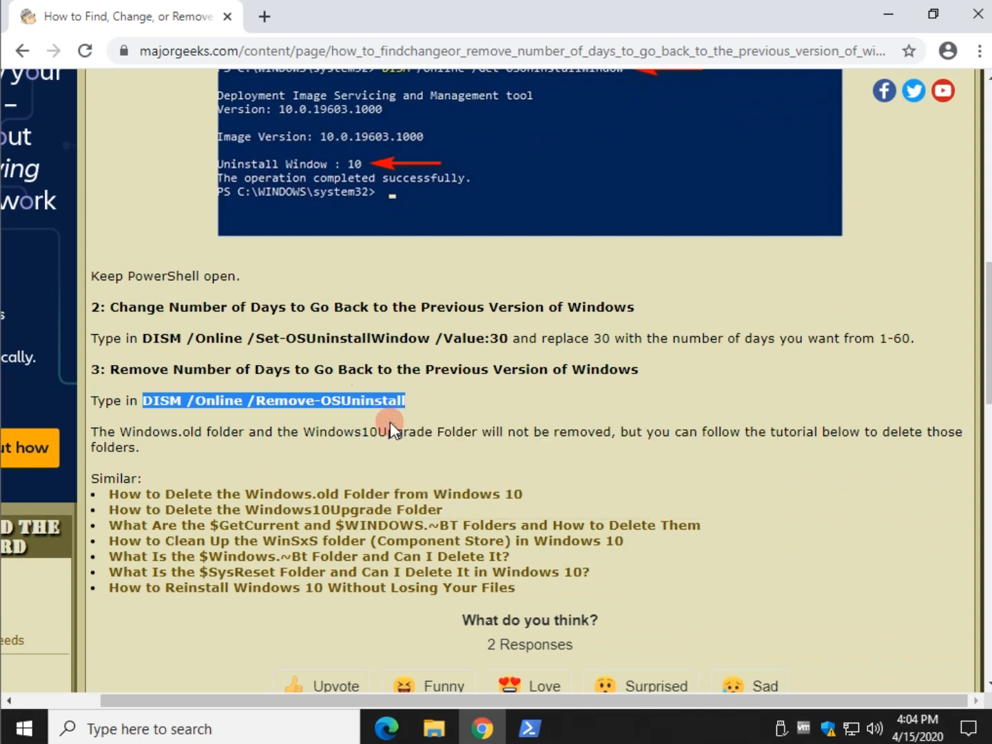
mouse_move(407, 333)
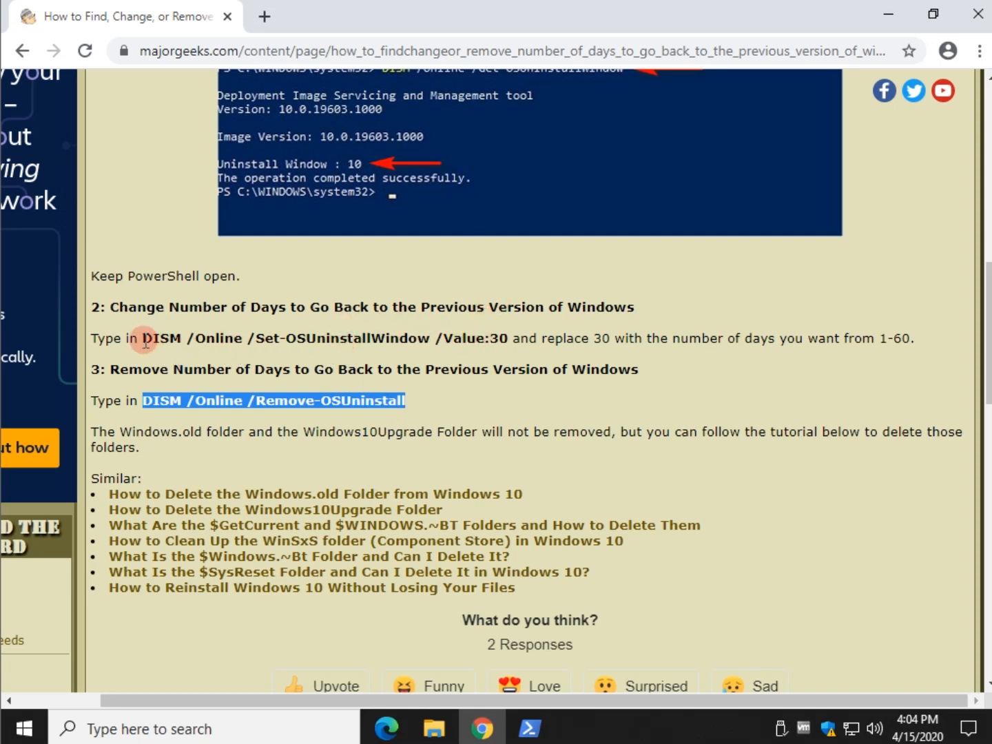
left_click(487, 338)
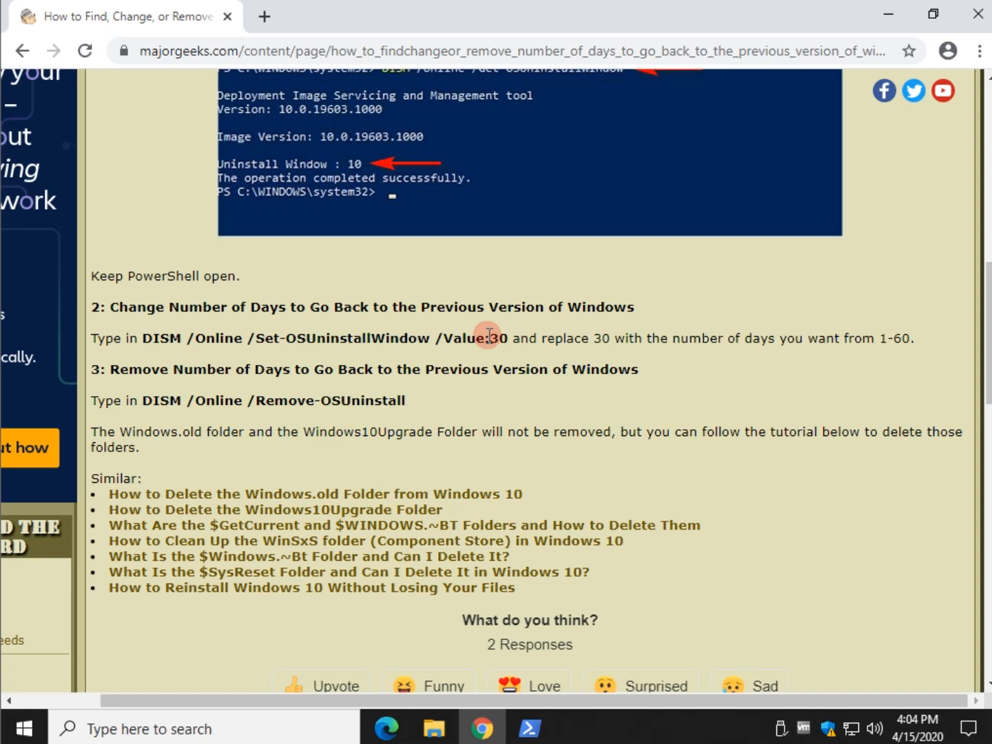
left_click(529, 728)
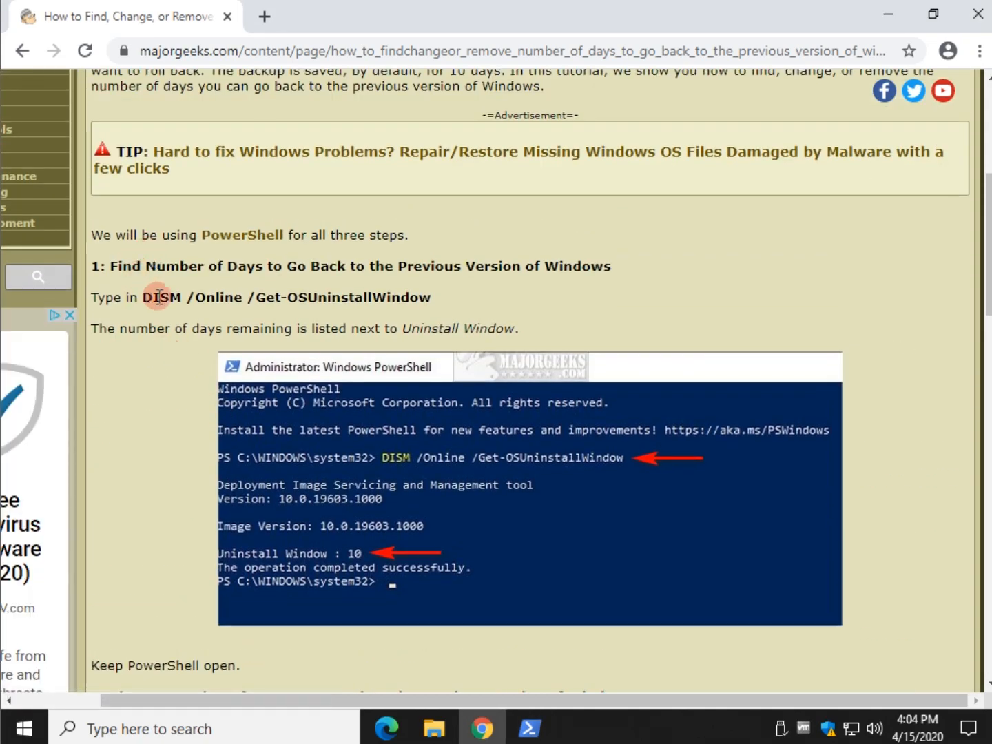
scroll("down", 3)
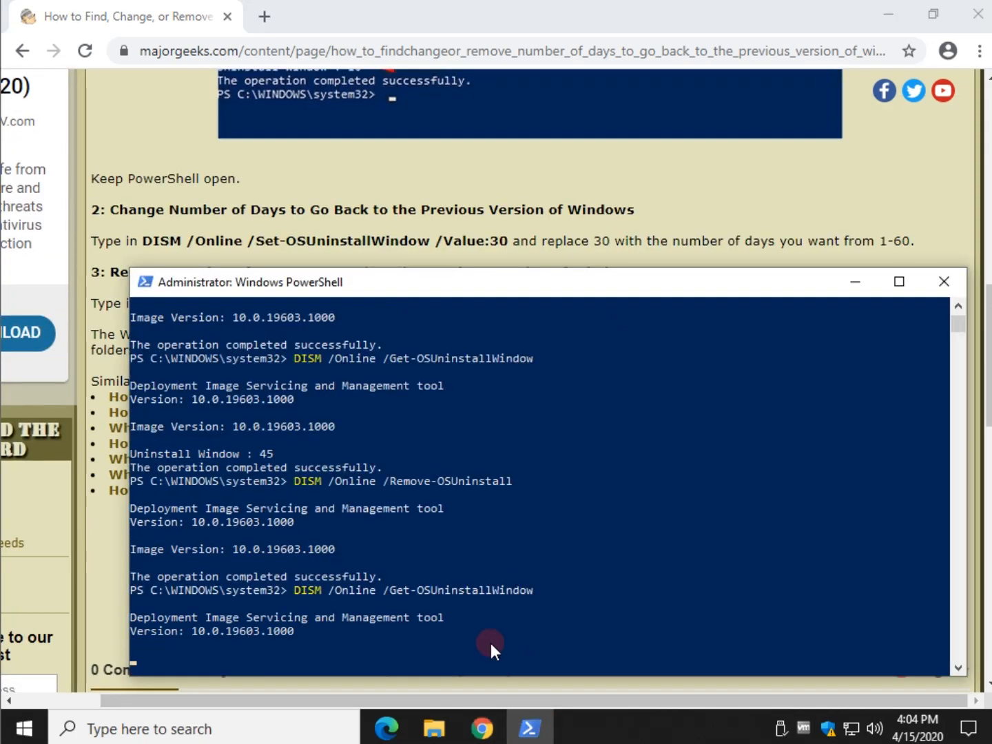
scroll("down", 3)
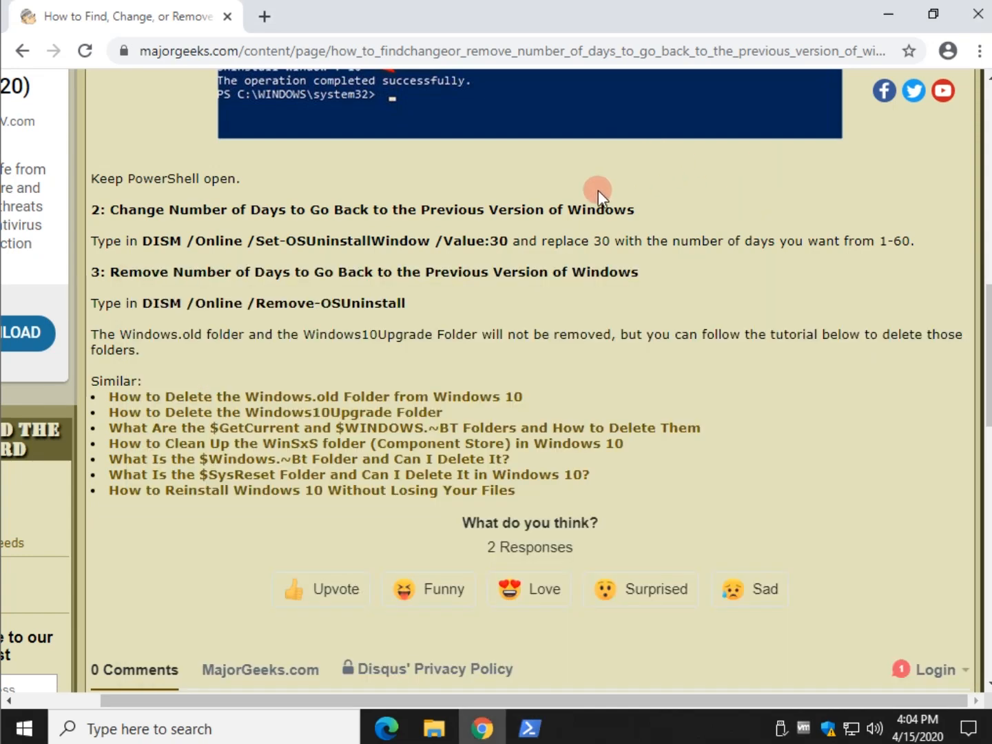
mouse_move(458, 313)
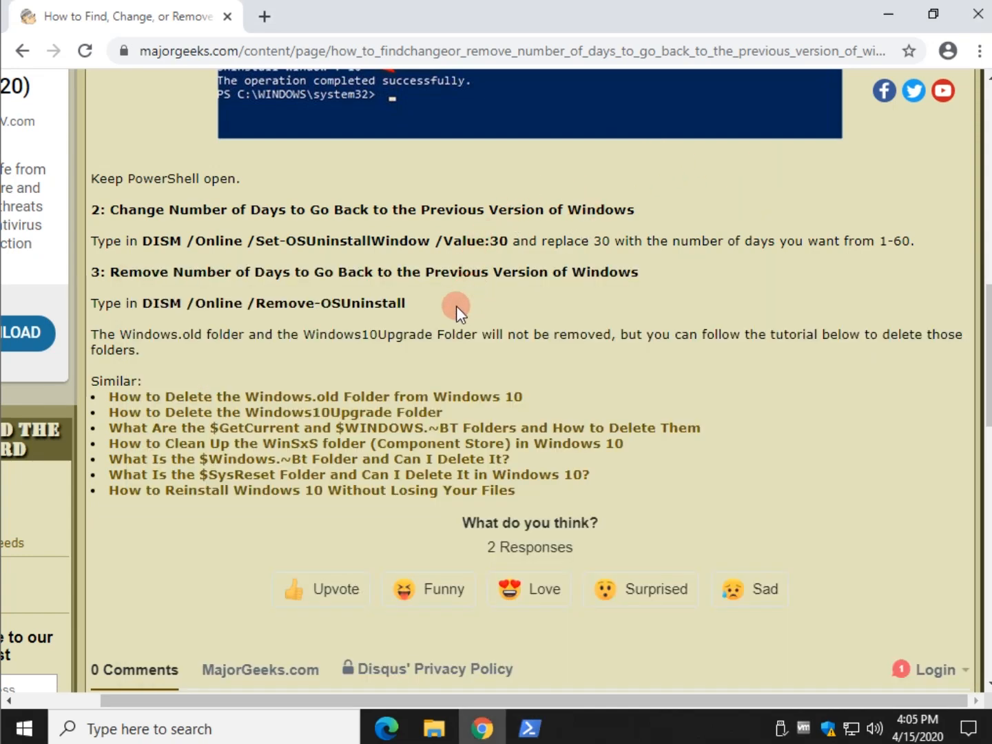
mouse_move(399, 378)
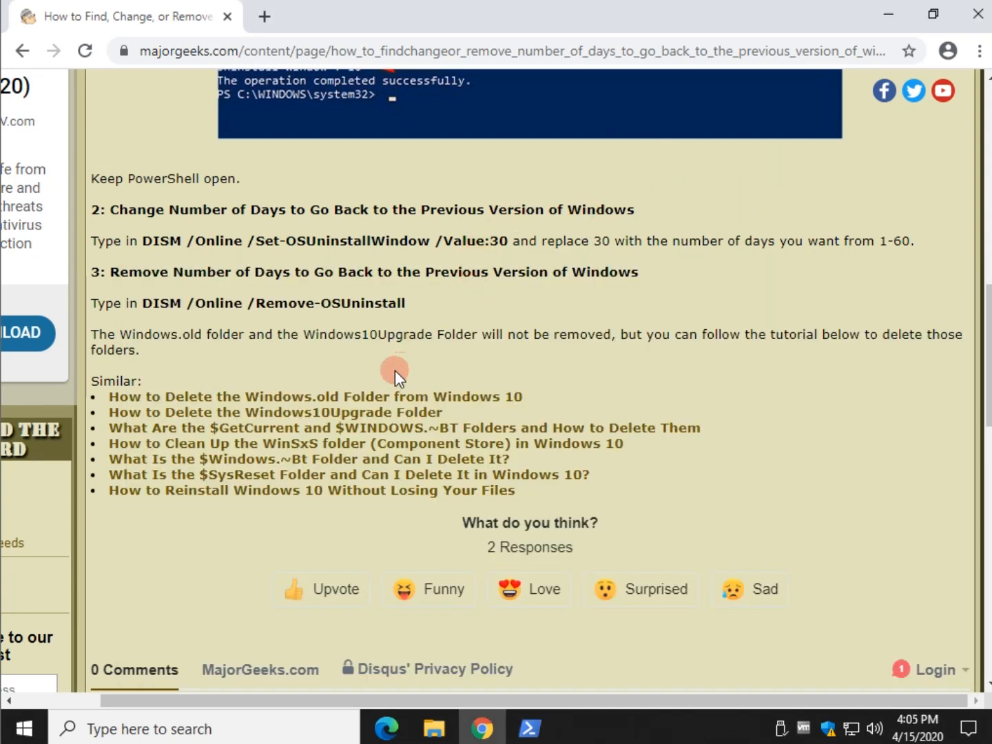
mouse_move(389, 369)
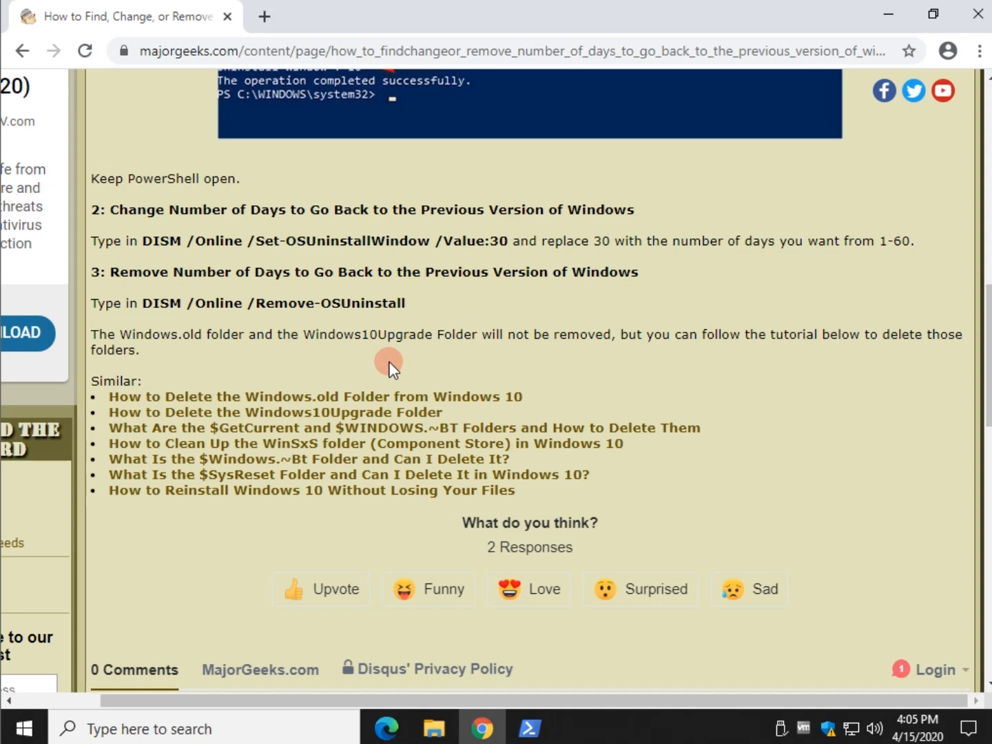
mouse_move(252, 330)
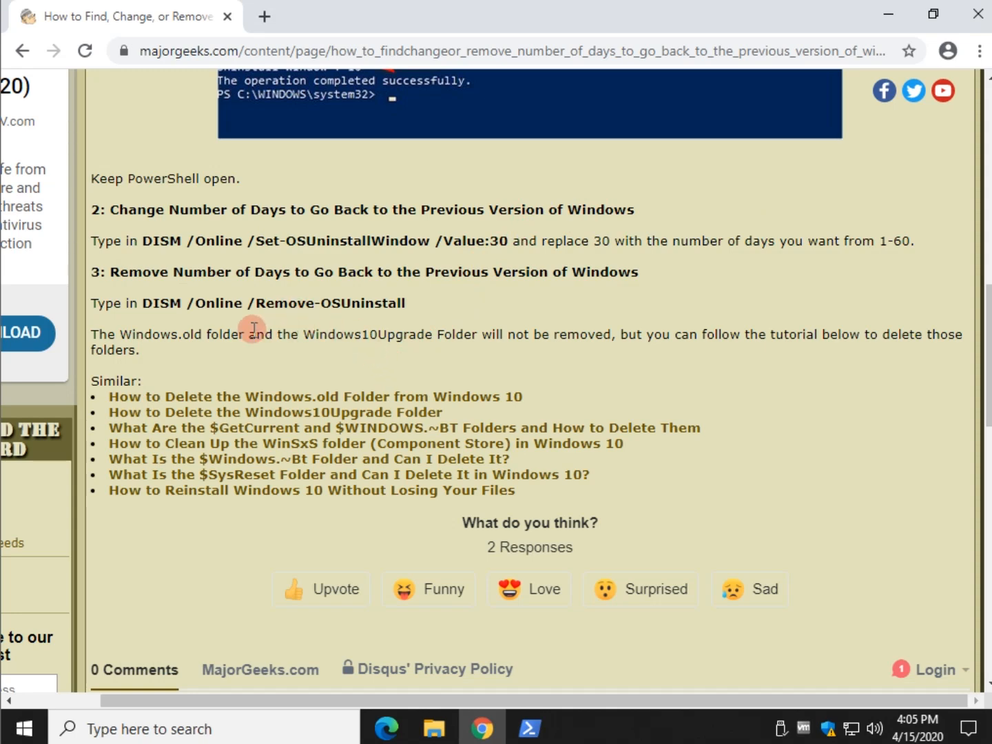
mouse_move(318, 331)
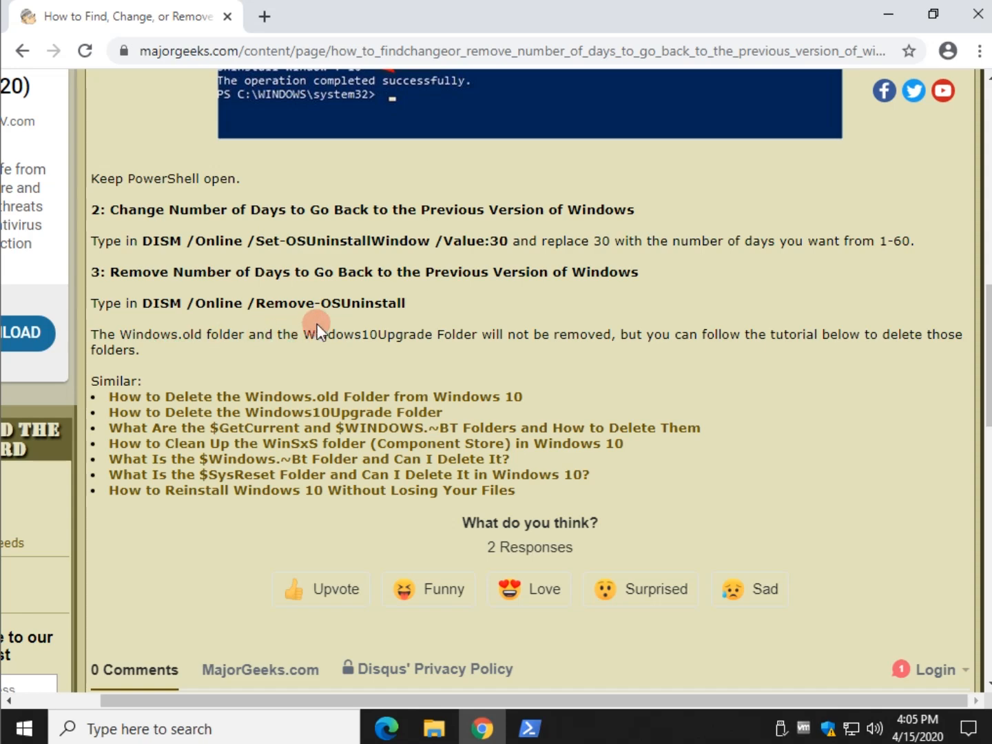
mouse_move(401, 326)
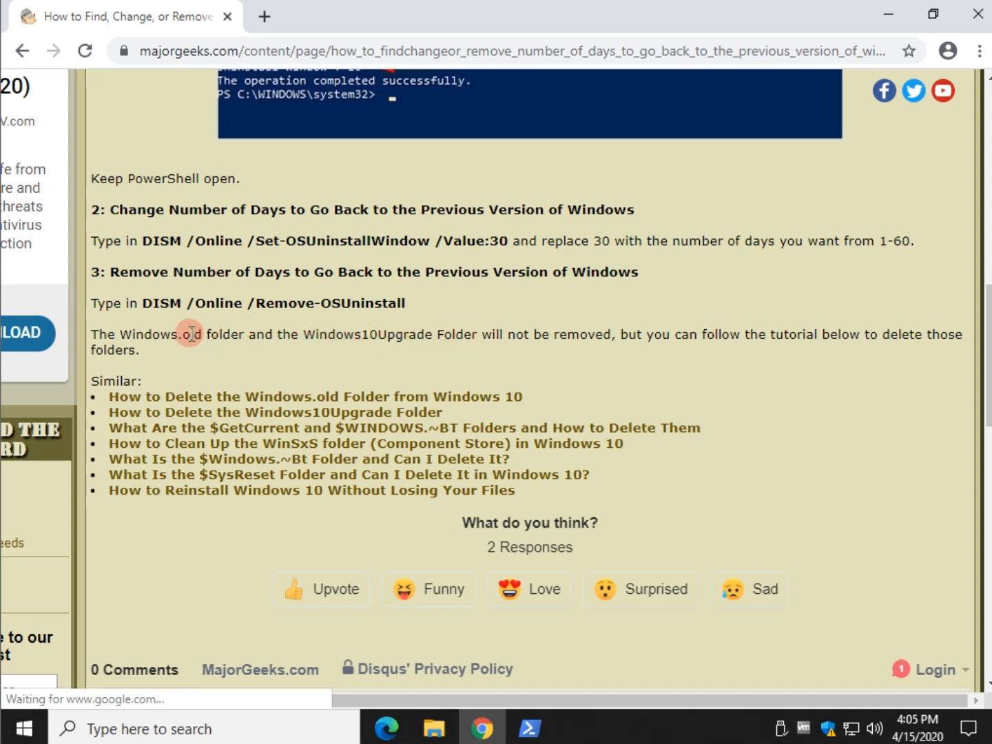
scroll("up", 3)
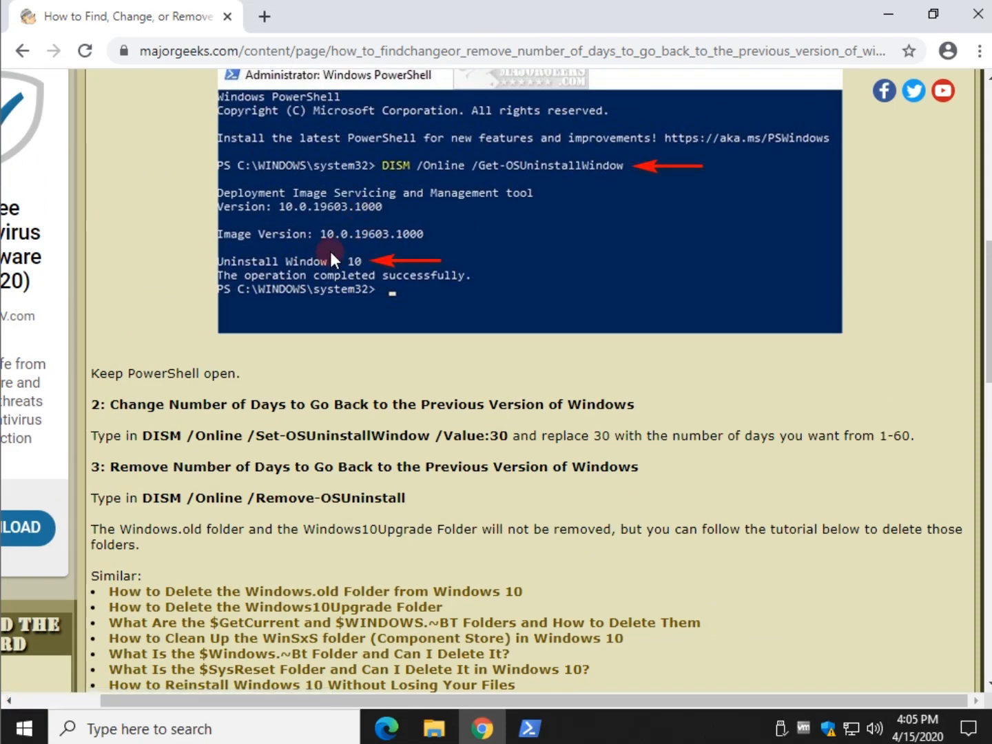
scroll("down", 3)
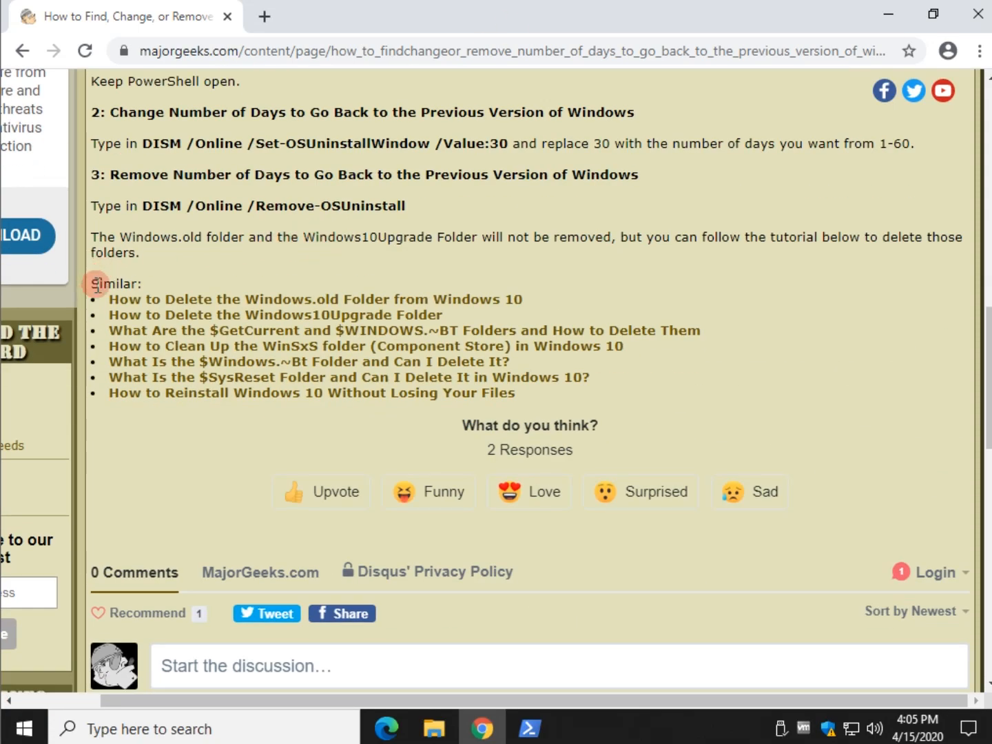
mouse_move(228, 314)
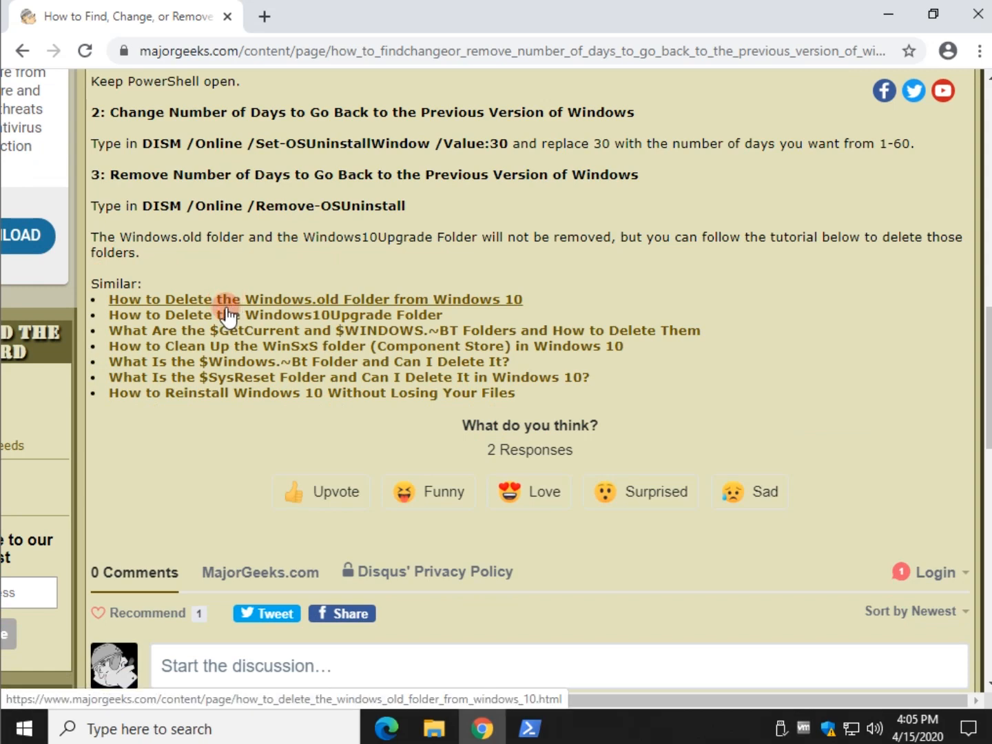
mouse_move(237, 322)
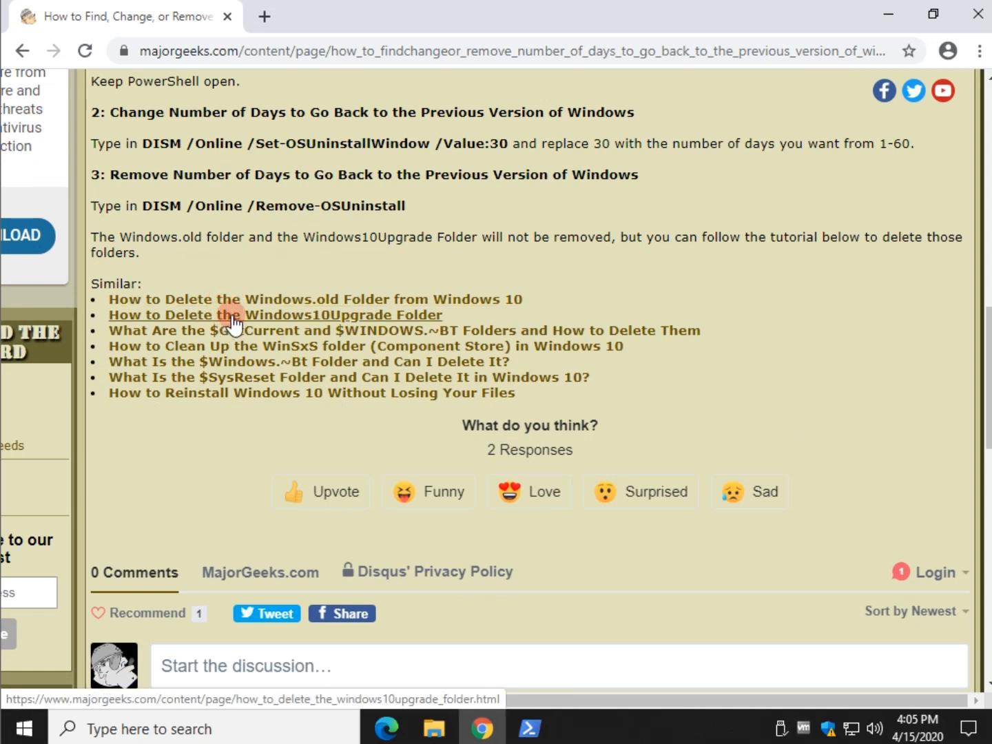
mouse_move(334, 346)
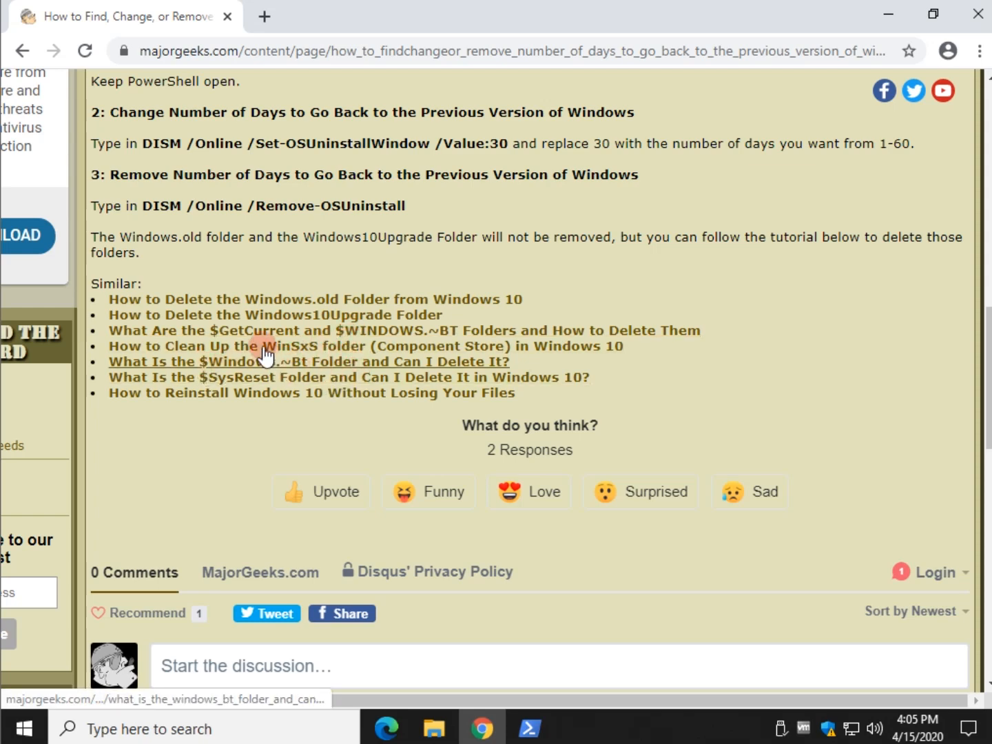
scroll("up", 3)
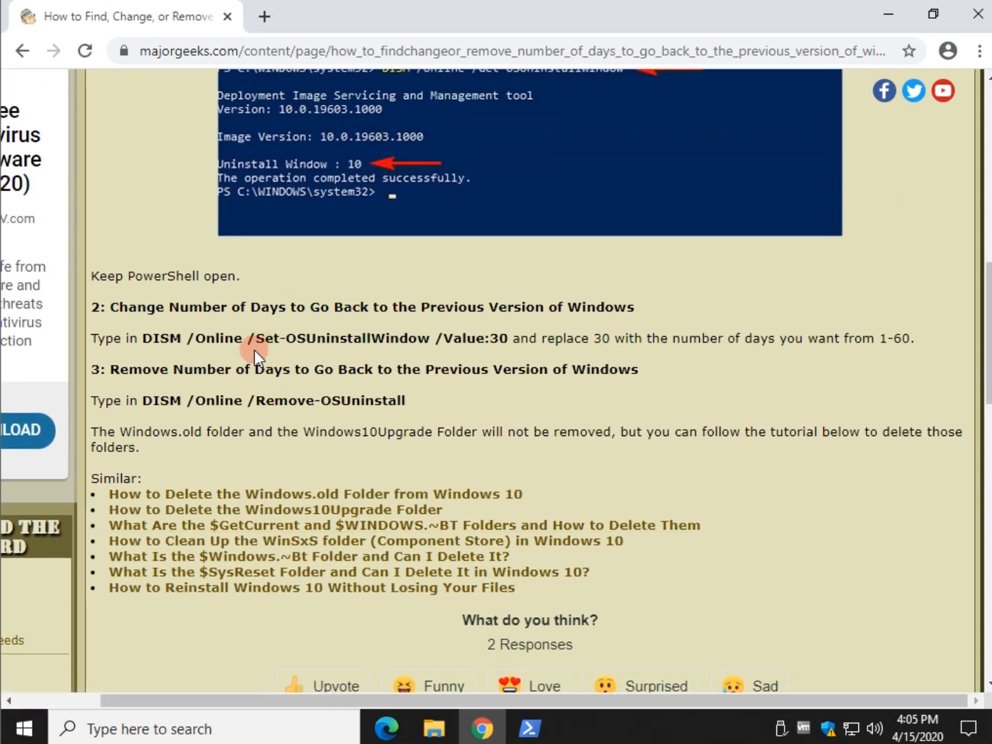
scroll("up", 3)
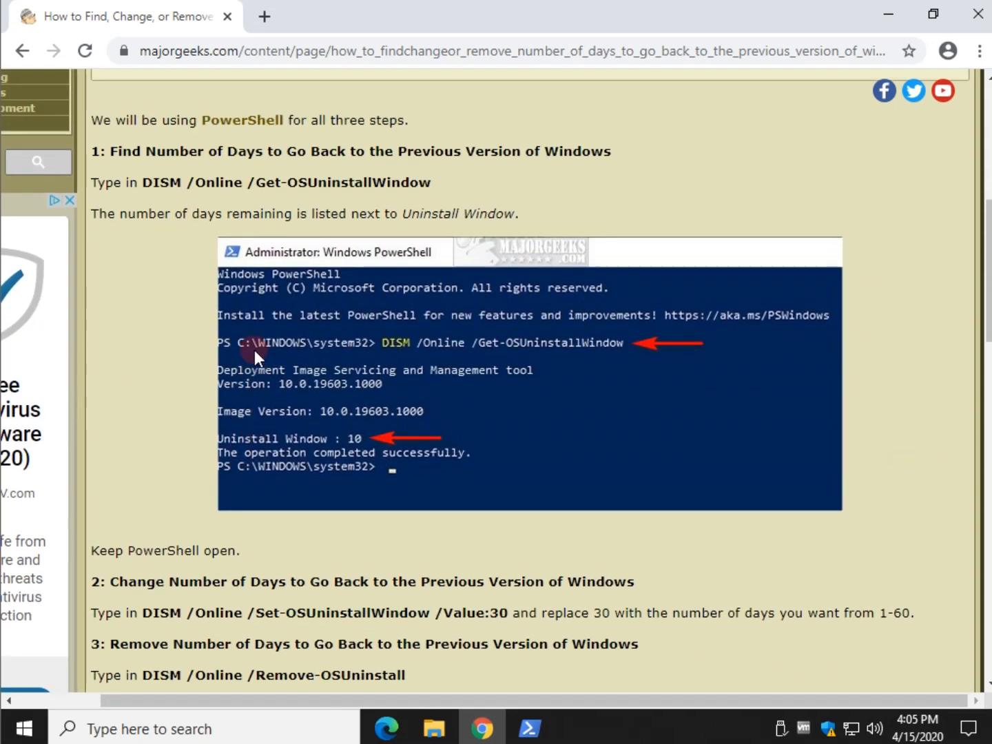
scroll("up", 3)
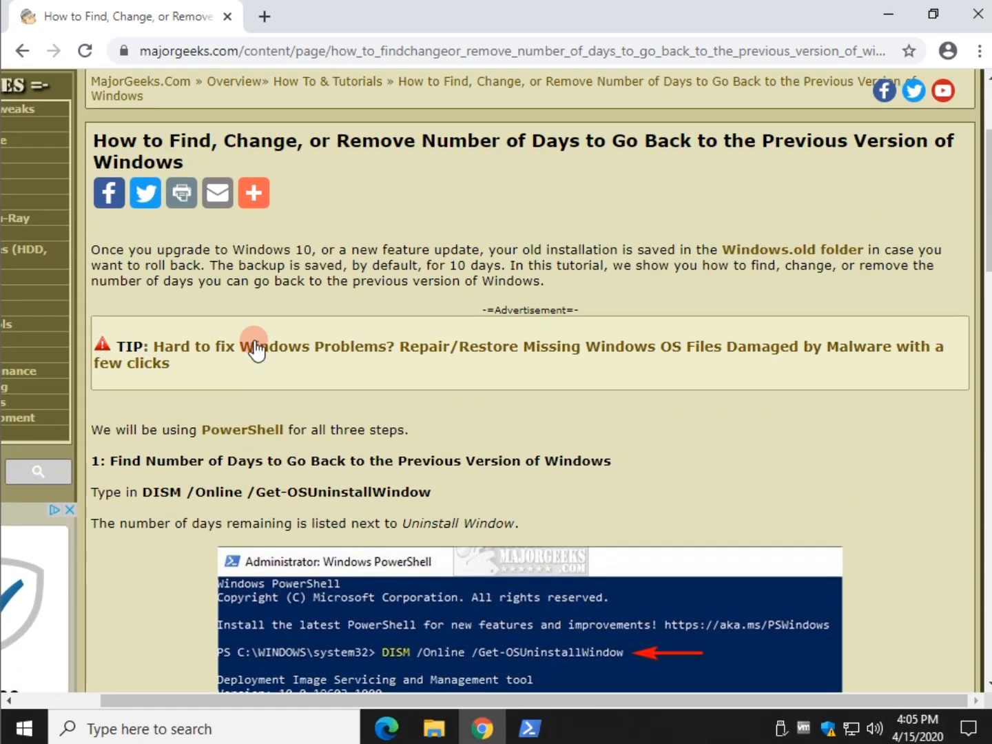
mouse_move(255, 346)
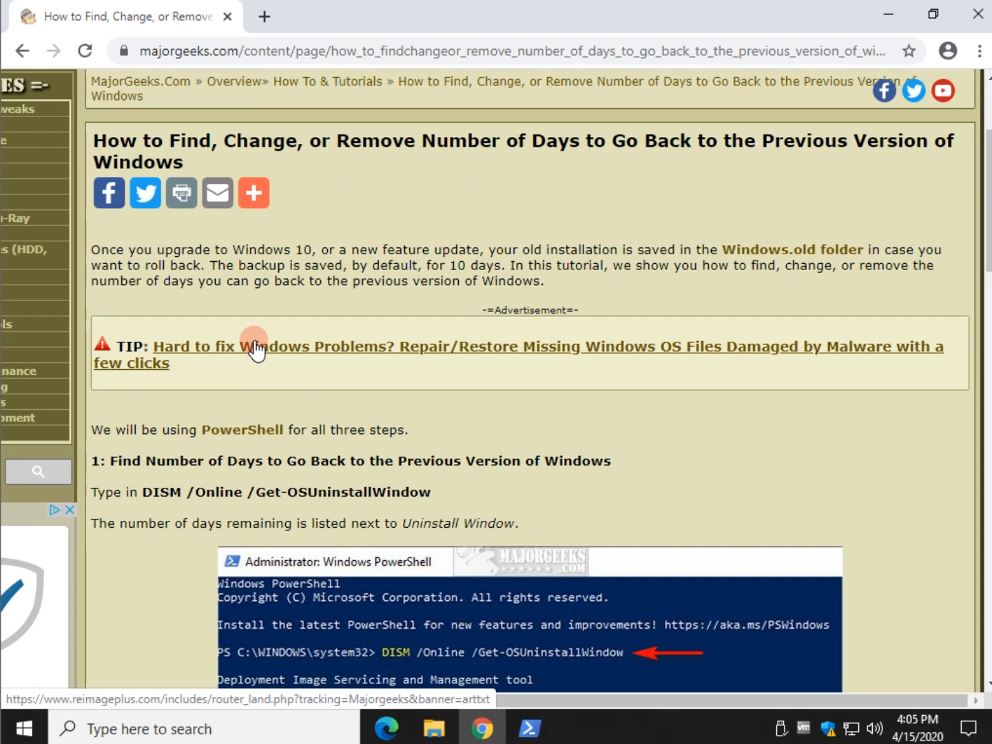
mouse_move(282, 231)
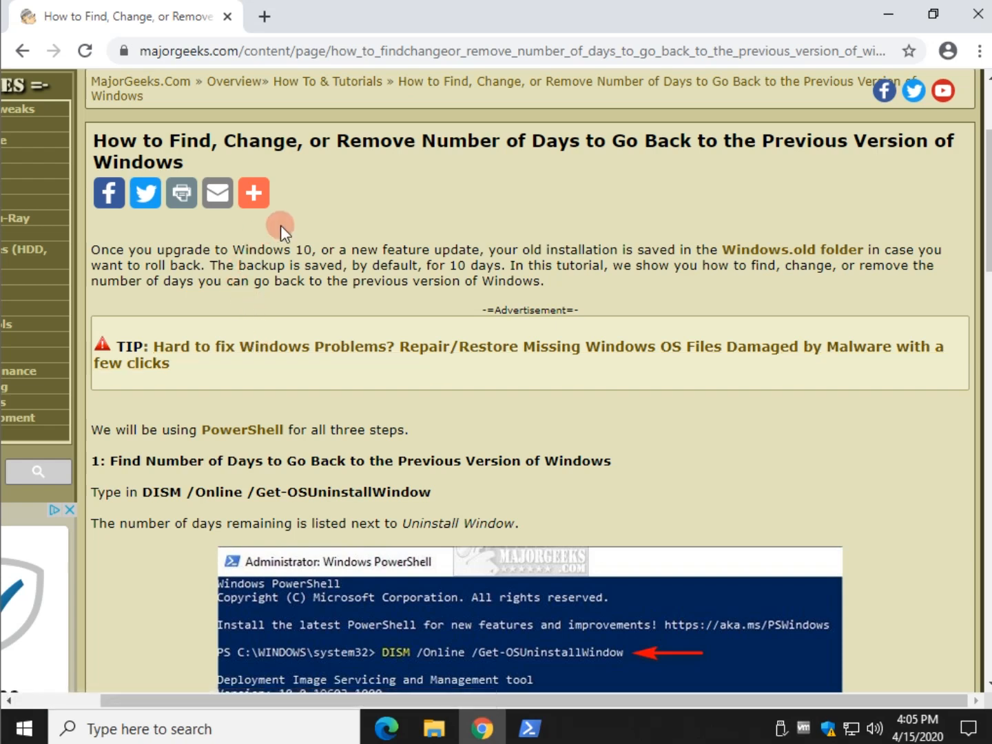
mouse_move(427, 235)
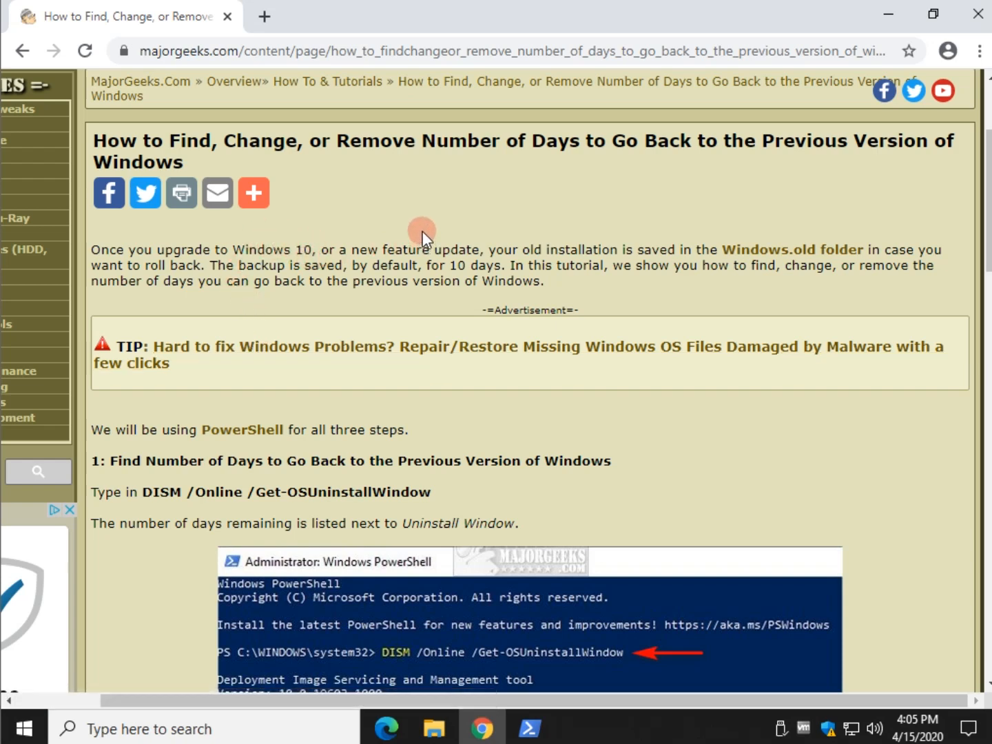
mouse_move(546, 165)
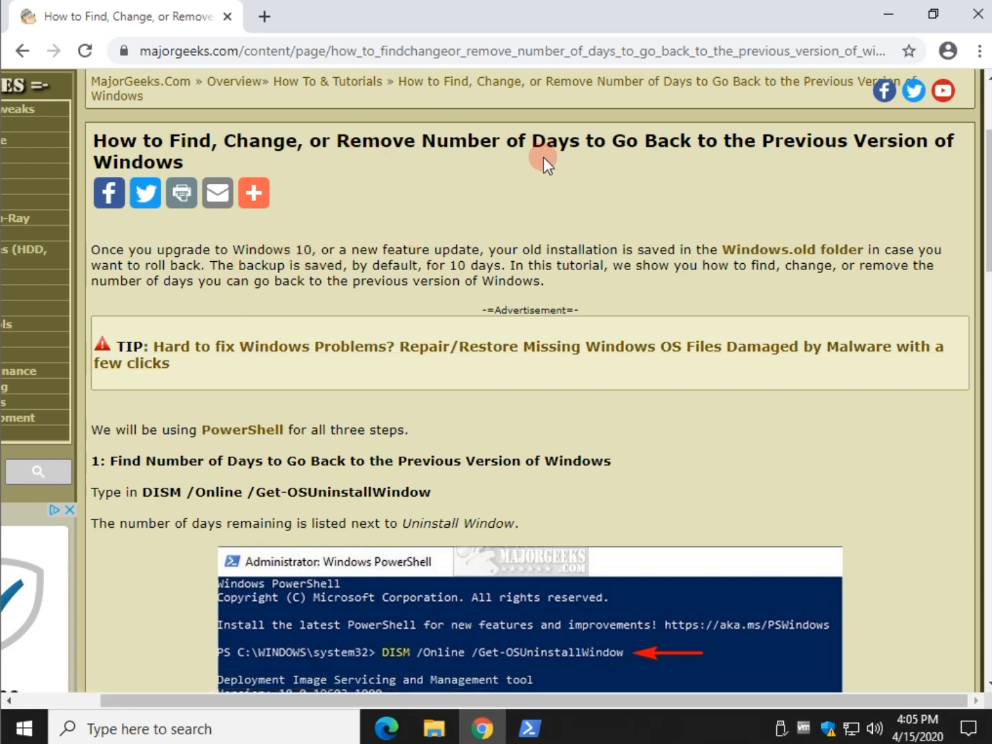
mouse_move(332, 244)
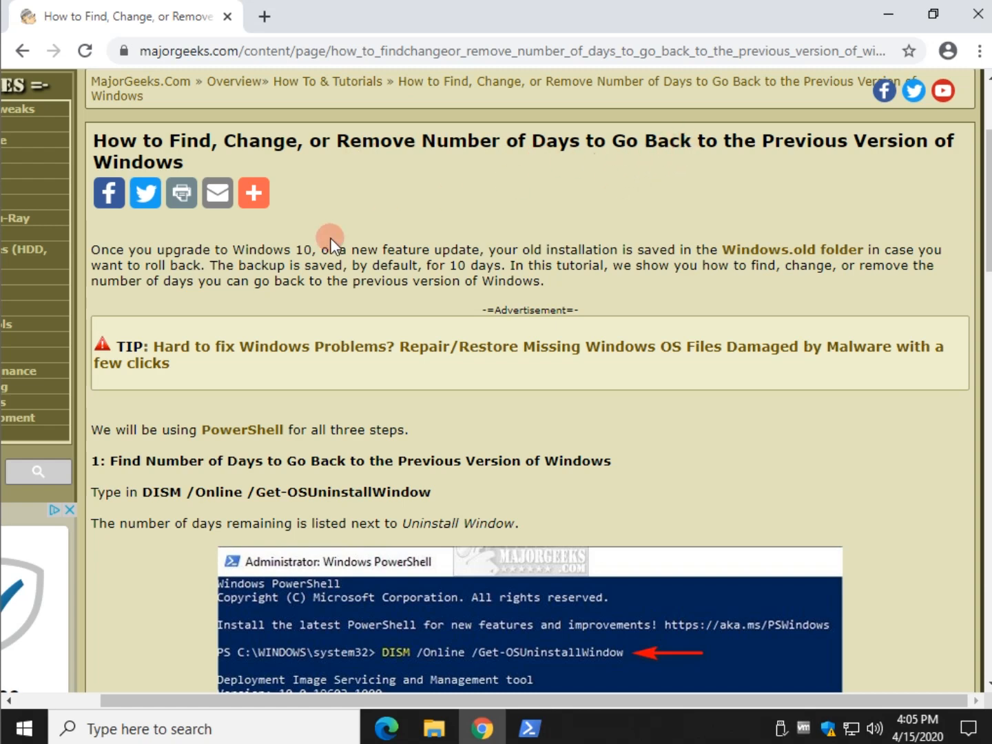
mouse_move(905, 675)
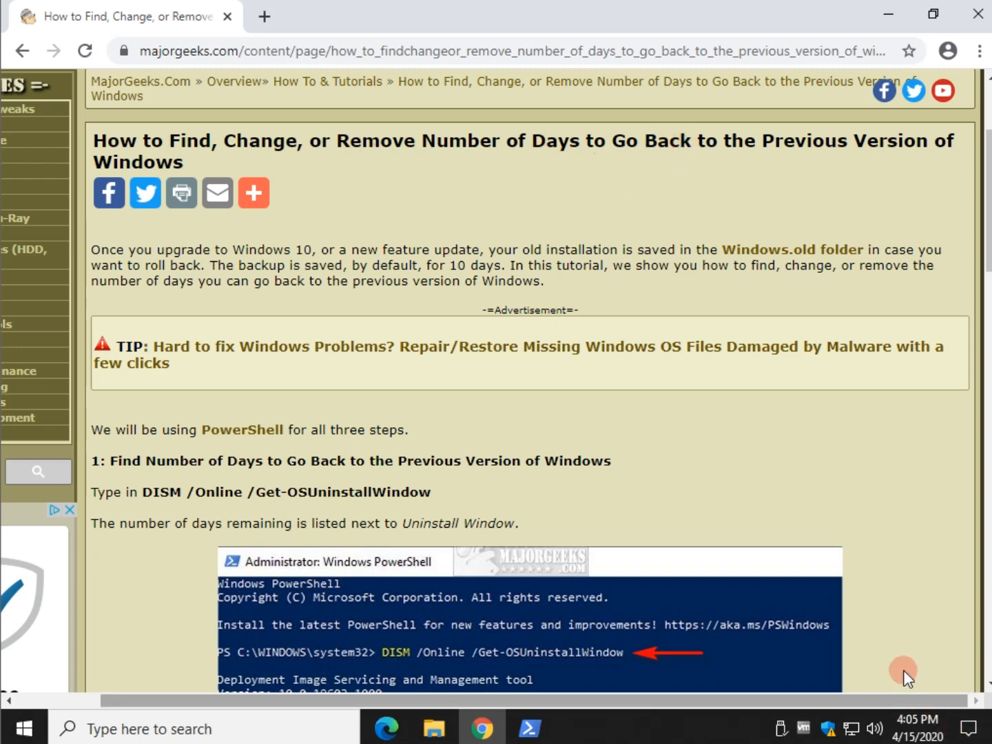
mouse_move(670, 534)
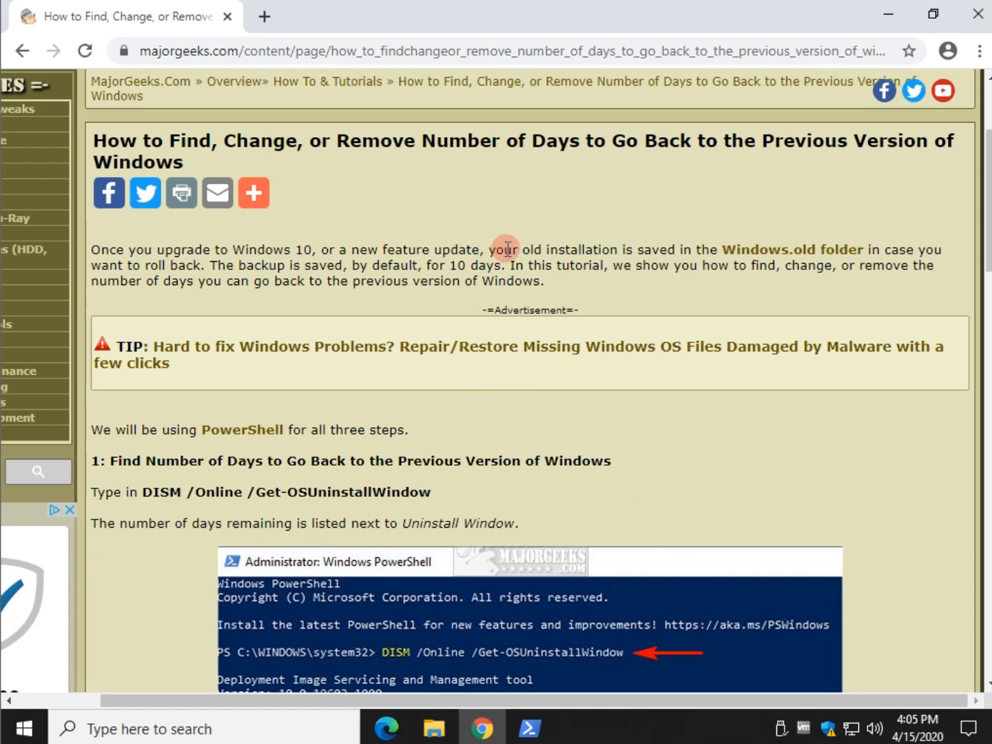
mouse_move(402, 301)
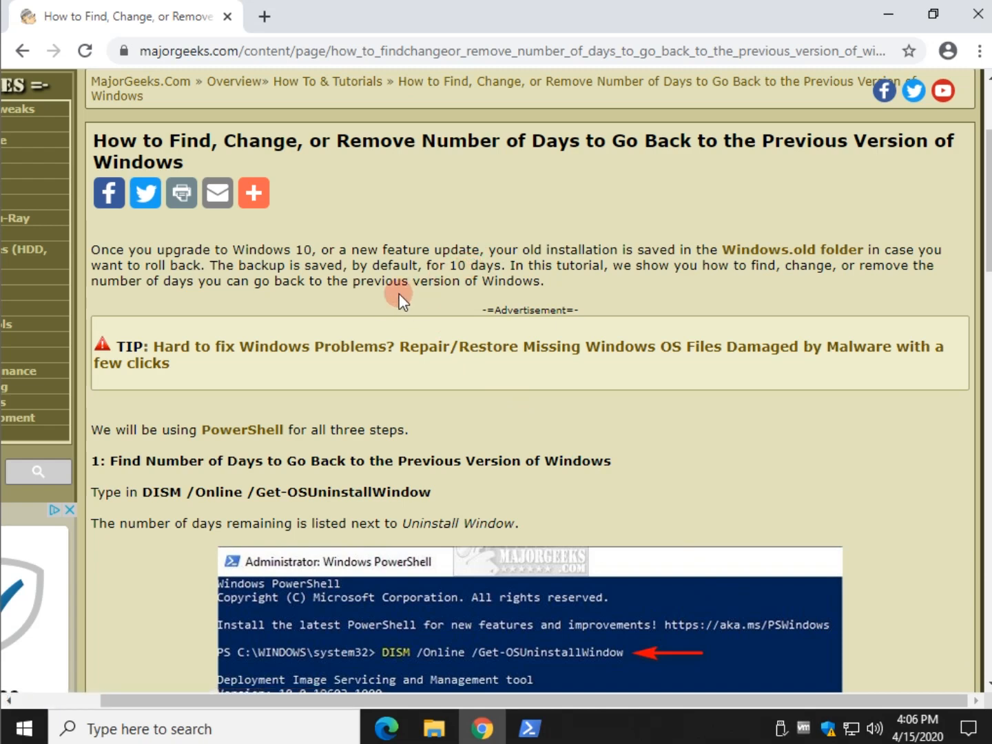
mouse_move(402, 301)
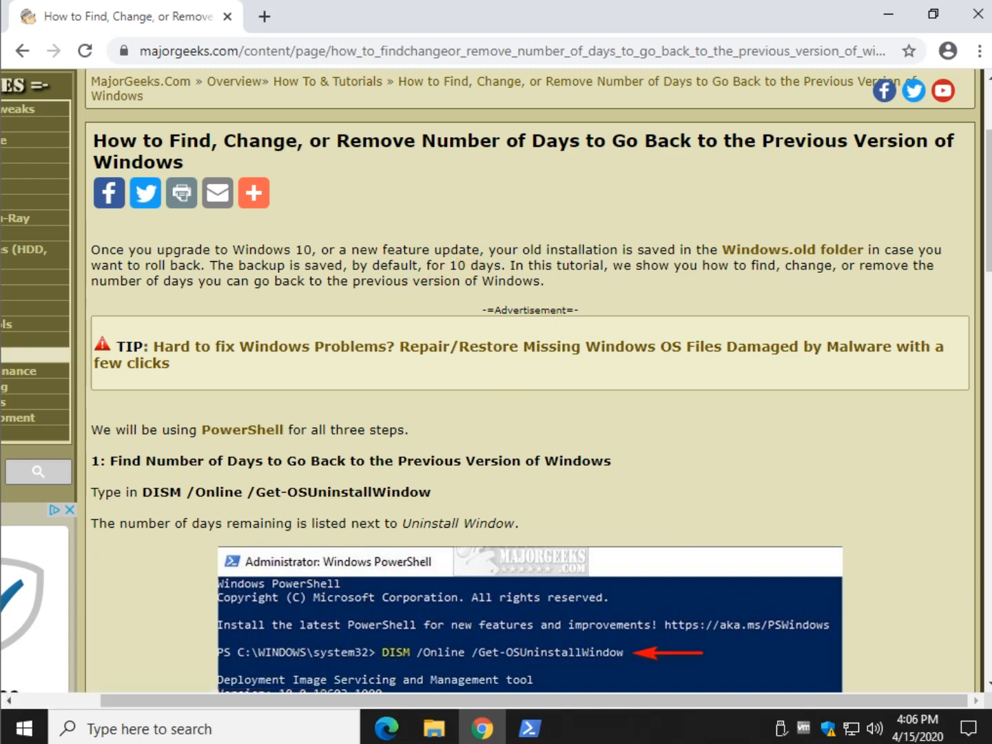